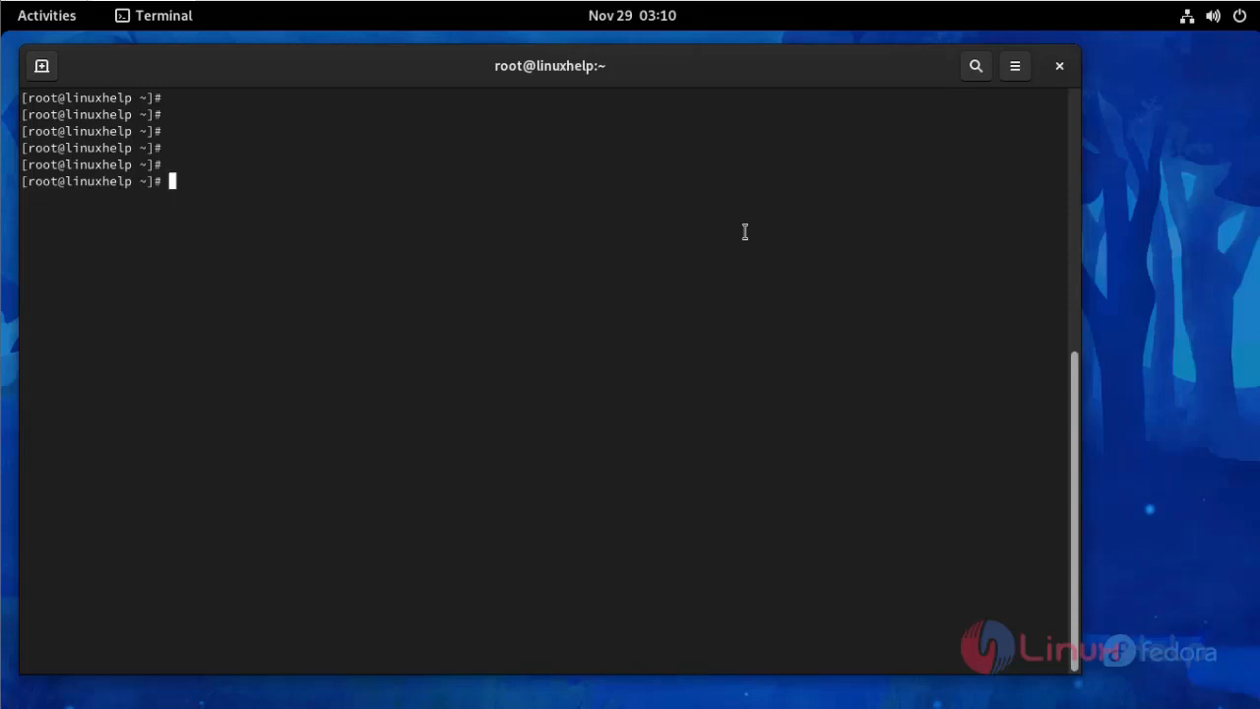
# Show /etc/os-release with cat, confirming Fedora 34 Workstation Edition.
pyautogui.write('cat')
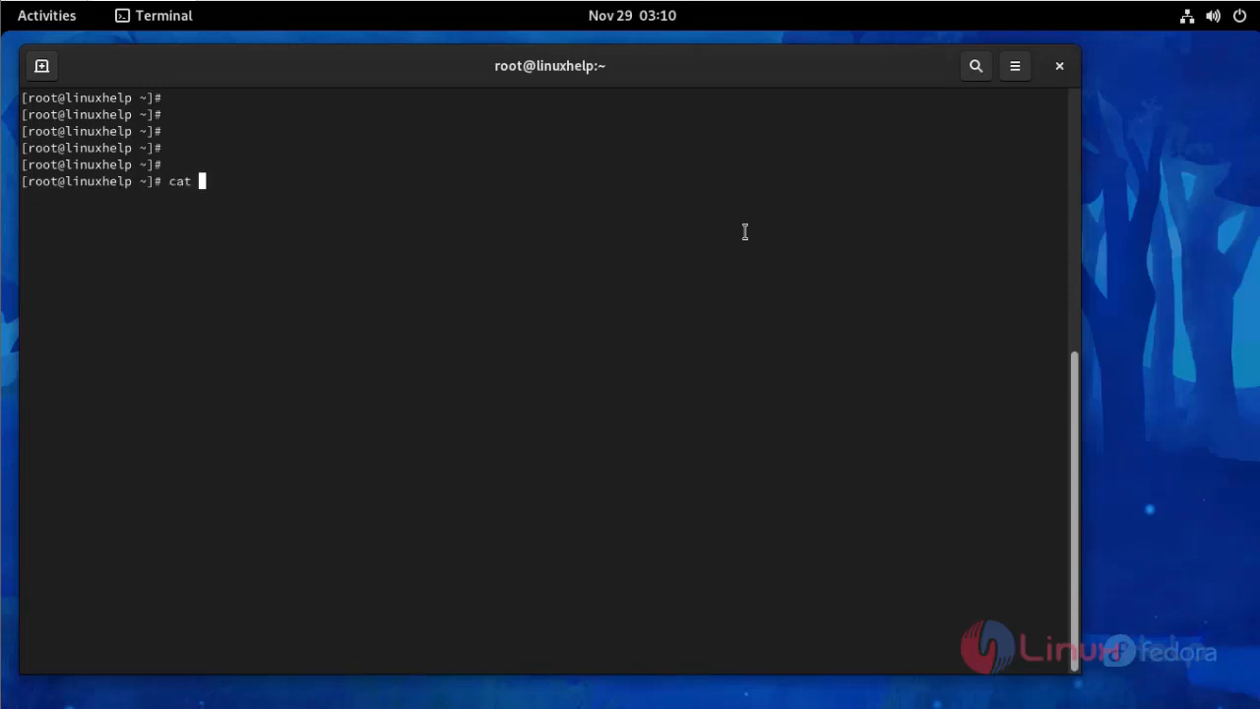
pyautogui.write('/etc')
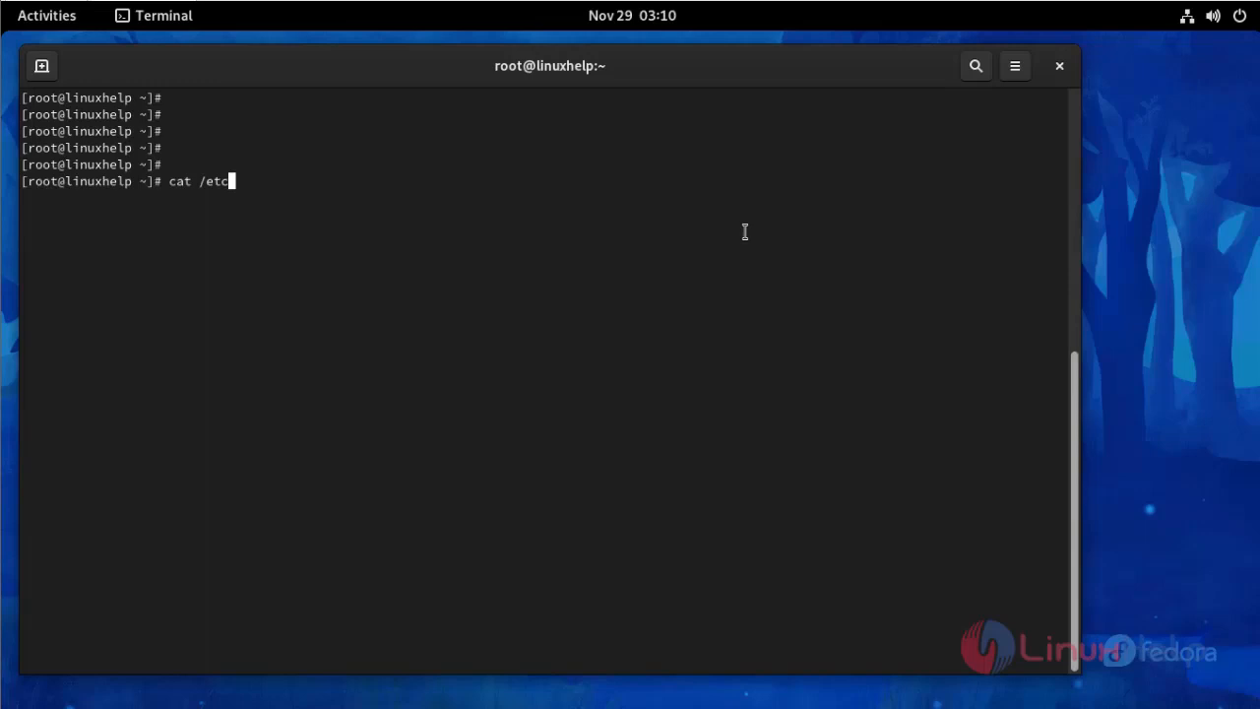
pyautogui.write('os-')
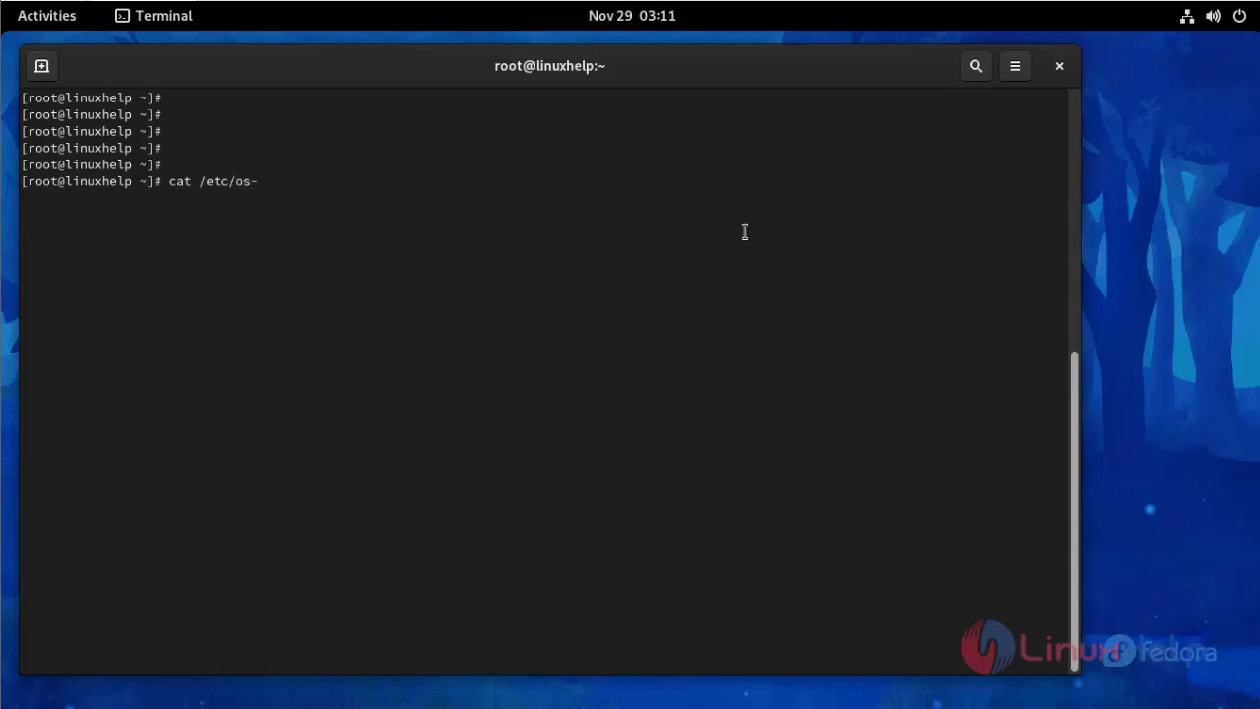
pyautogui.write('release')
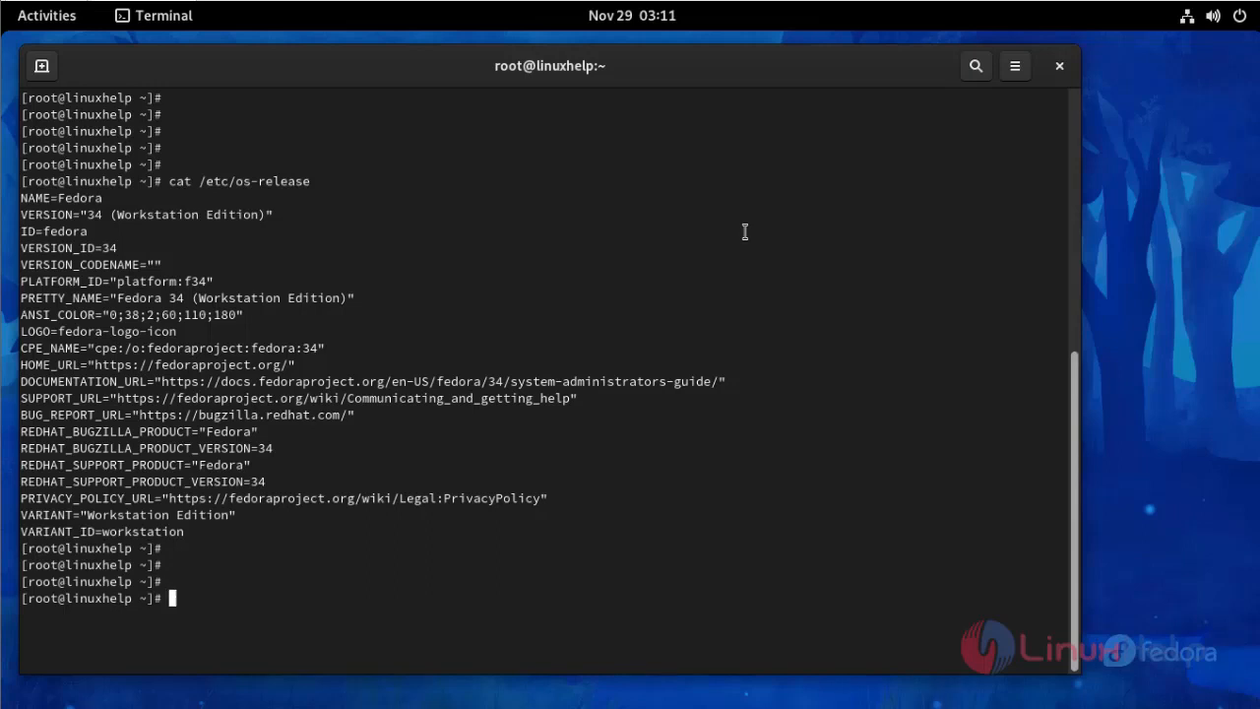
# Download the minio binary with wget from dl.min.io/server/minio/release/linux-amd64/minio.
pyautogui.write('wget')
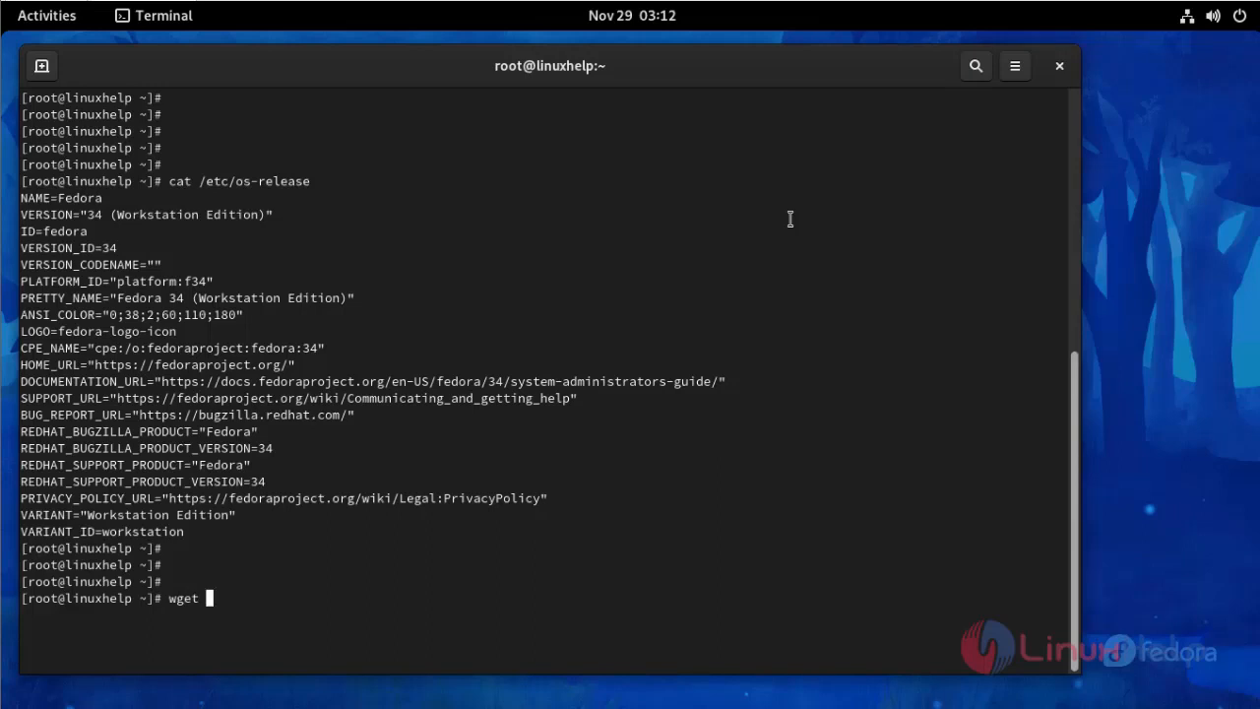
pyautogui.write('https://dl.min.io/server/minio/release/linux-amd64/minio')
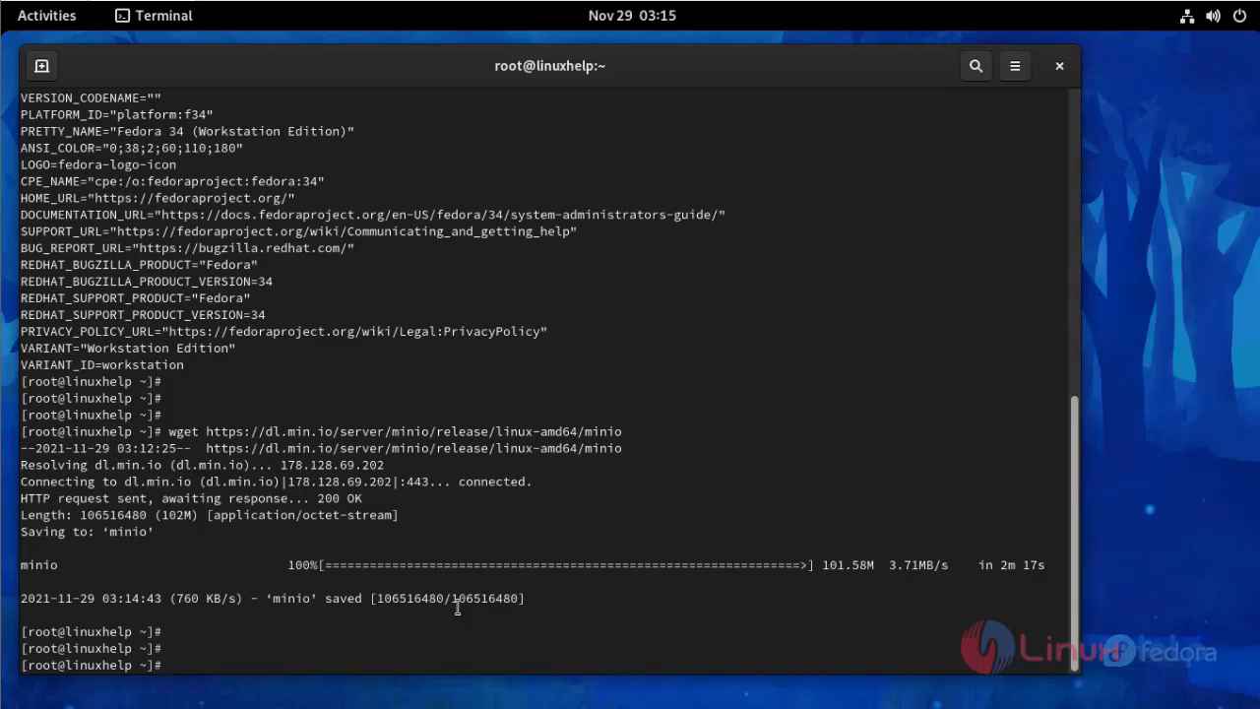
pyautogui.write('mv')
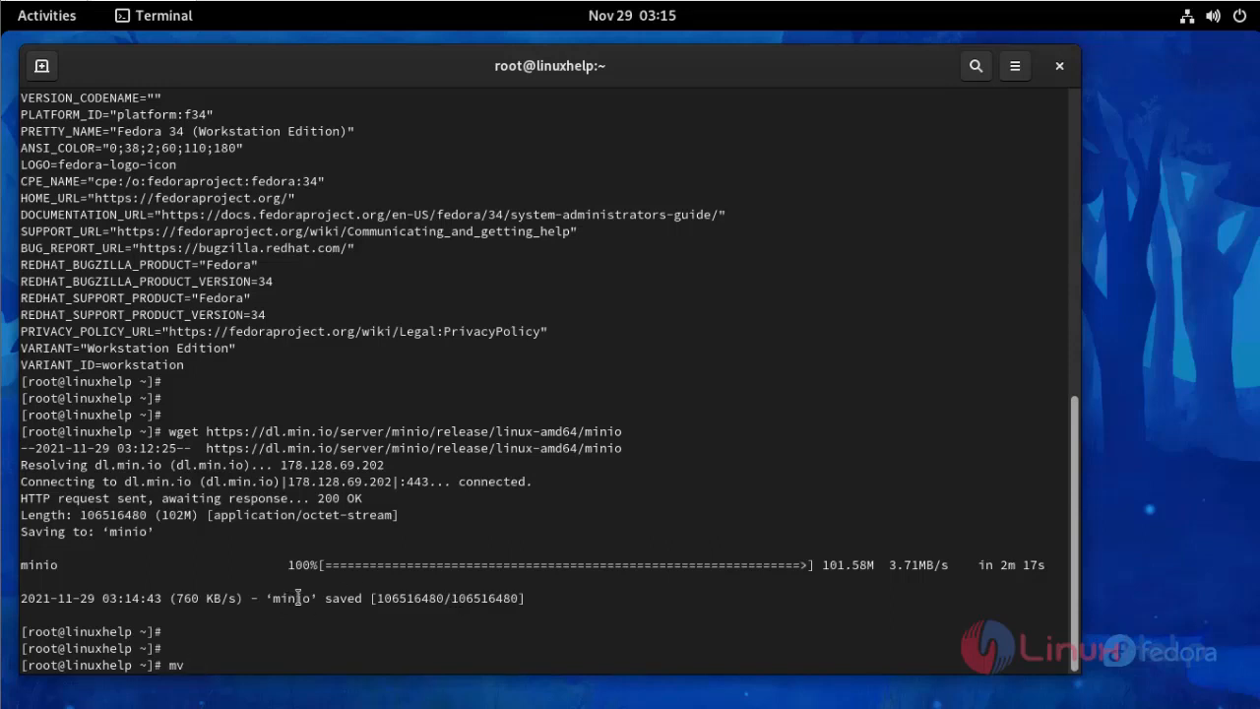
# Move minio into /mnt, change into /mnt and list it to confirm the file is there.
pyautogui.doubleClick(291, 598)
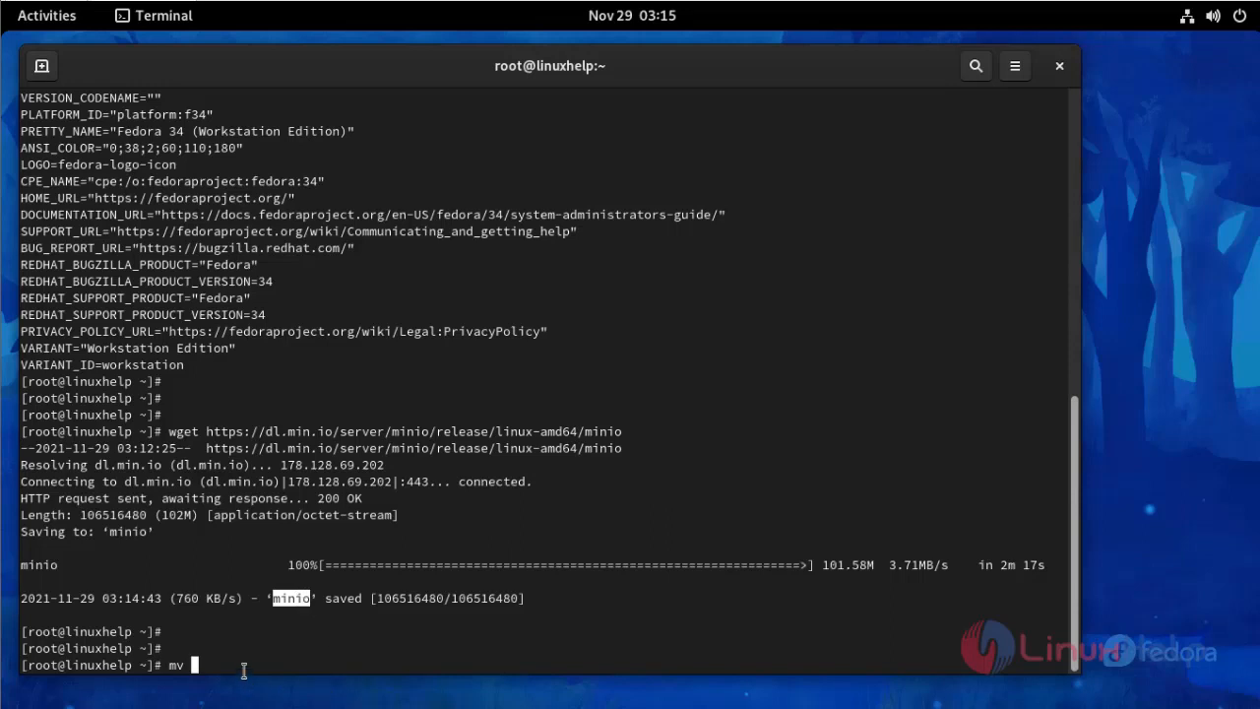
pyautogui.write('inio /mnt')
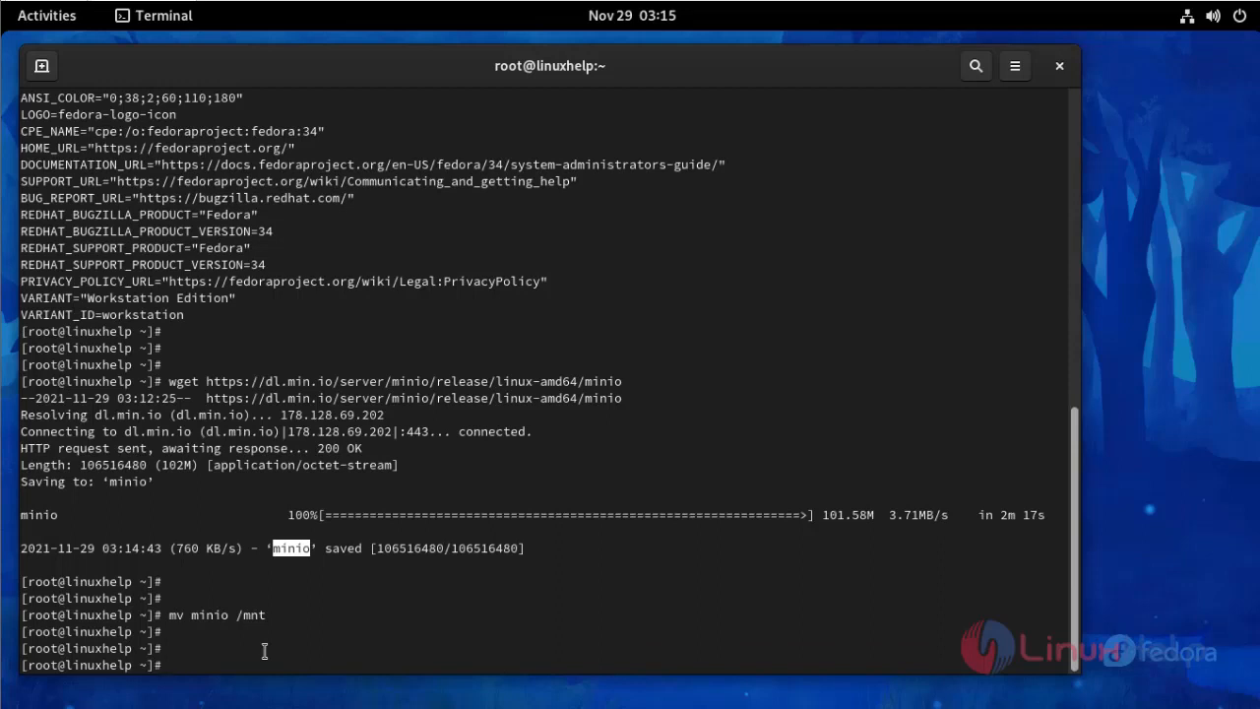
pyautogui.write('cd')
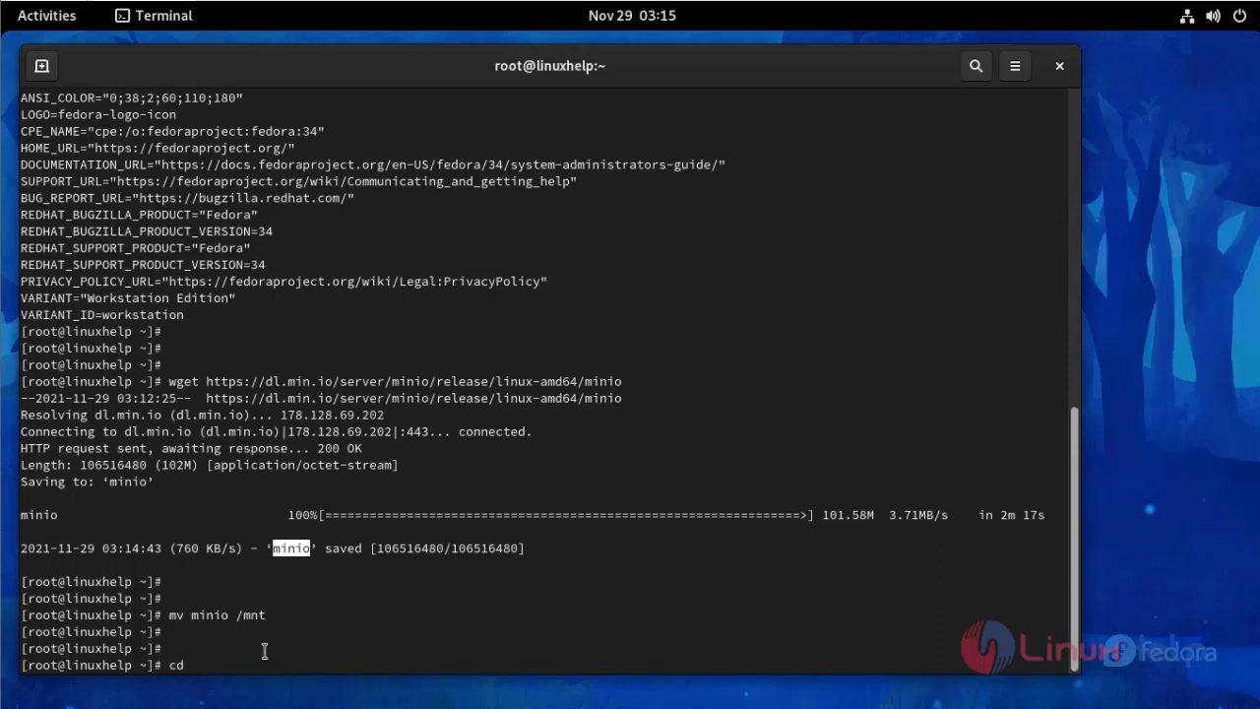
pyautogui.write('/mnt')
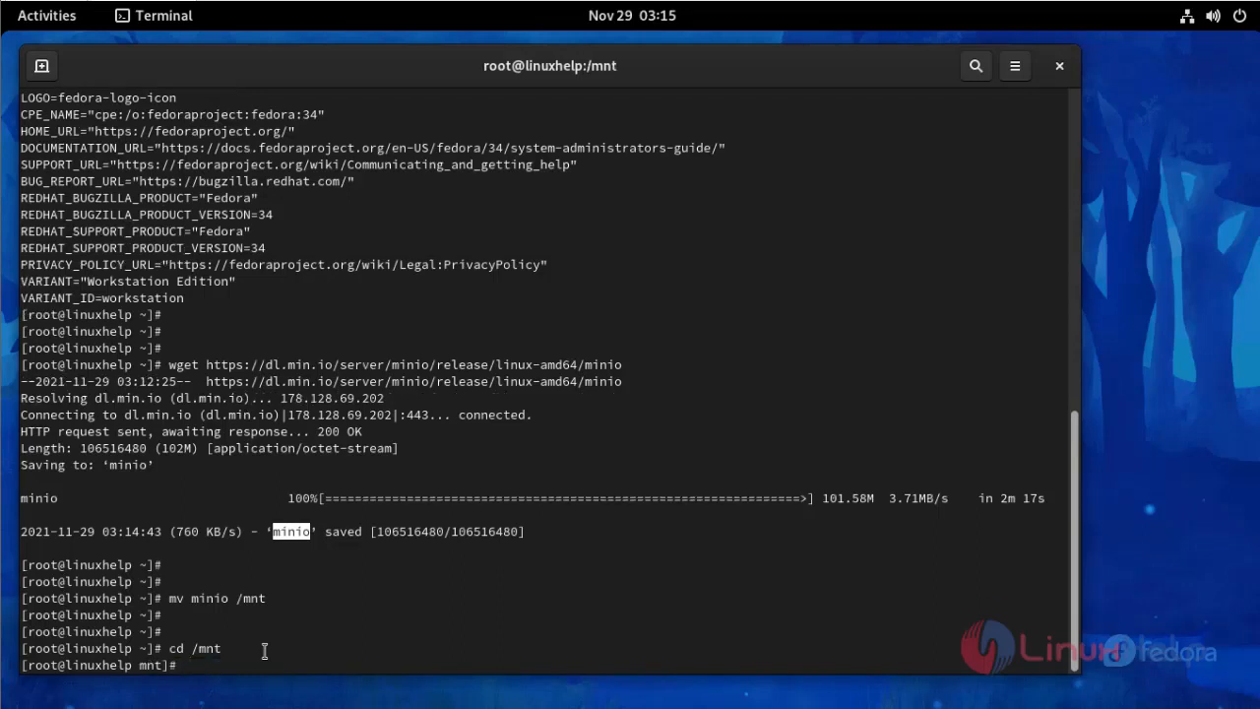
pyautogui.write('ll')
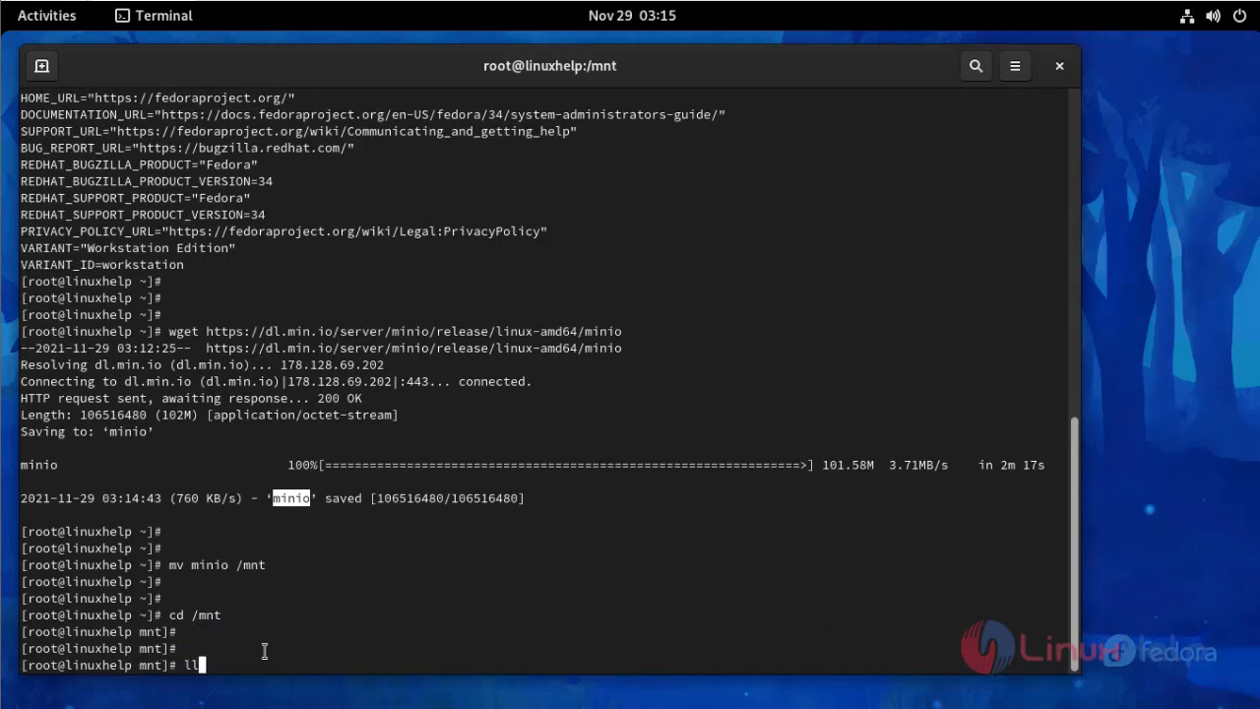
pyautogui.press('Return')
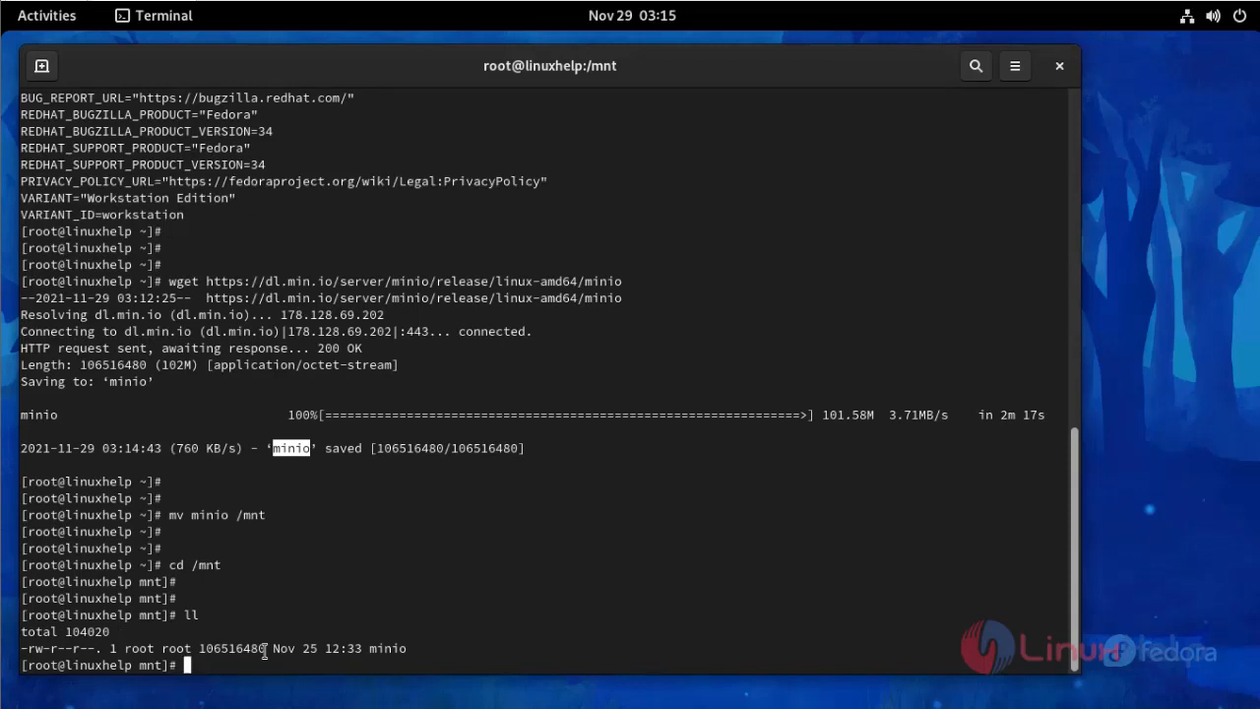
# Make minio executable with chmod +x and list /mnt to confirm execute permissions.
pyautogui.write('ch')
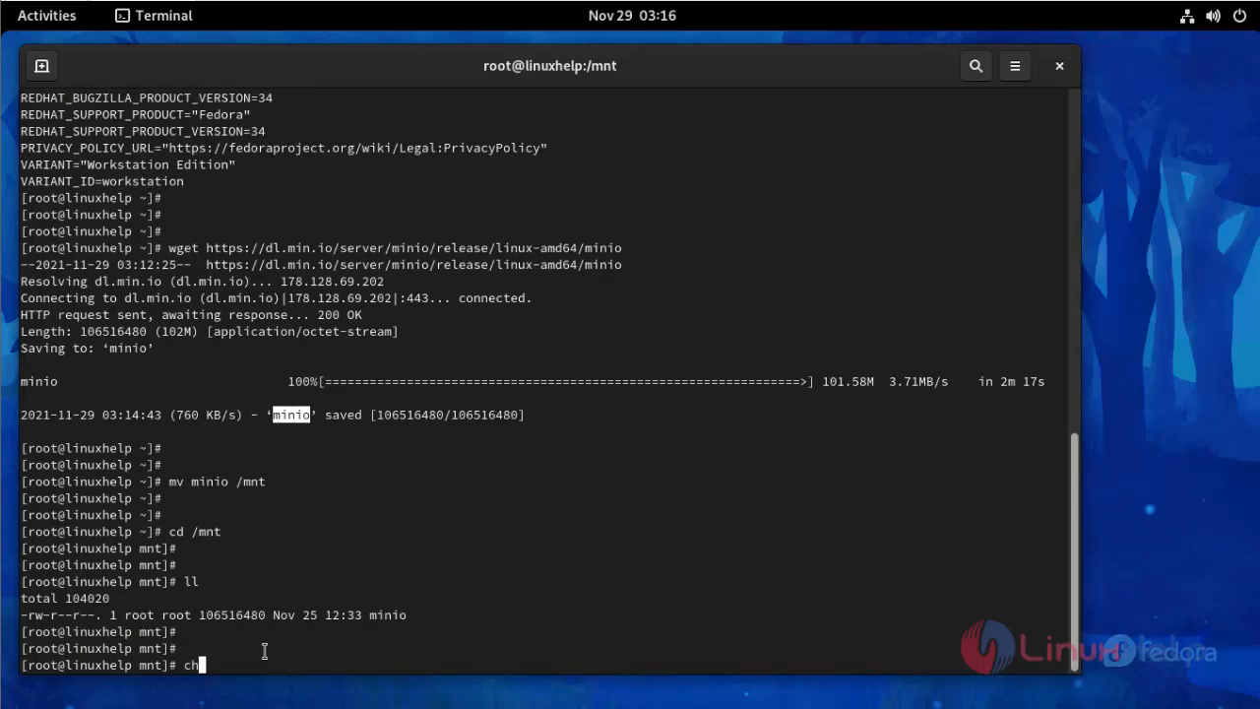
pyautogui.write('mod')
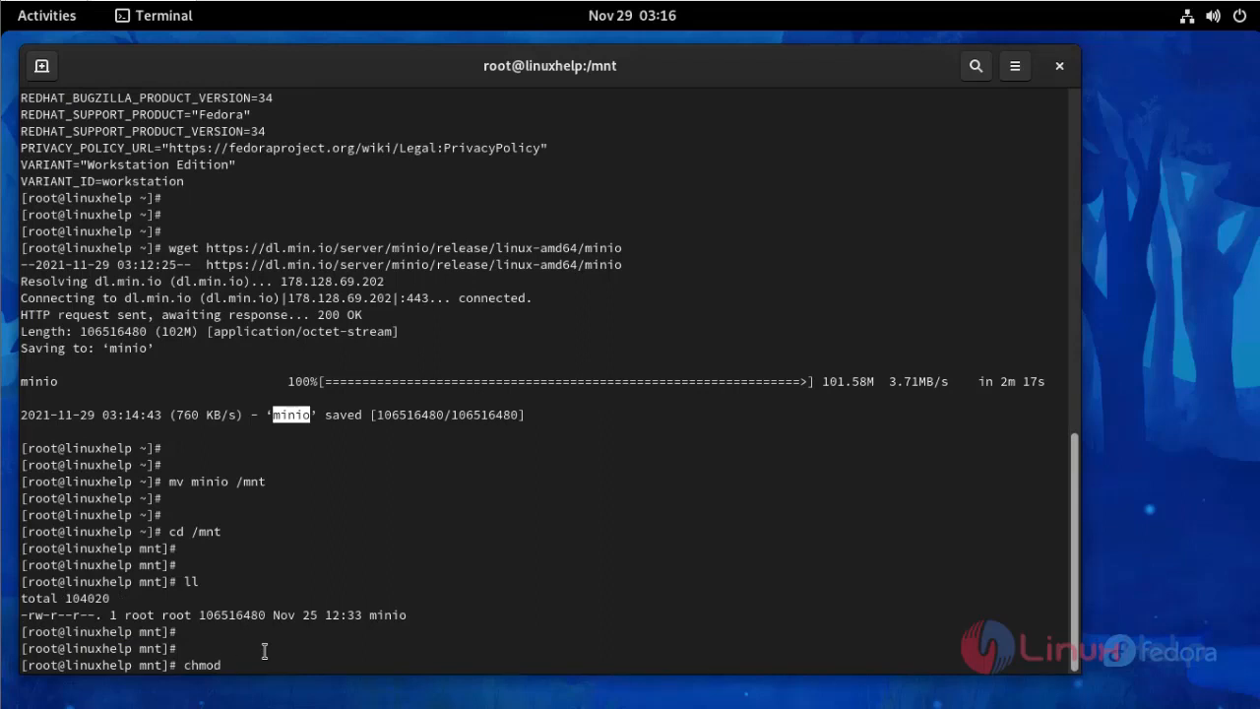
pyautogui.write('+x minio')
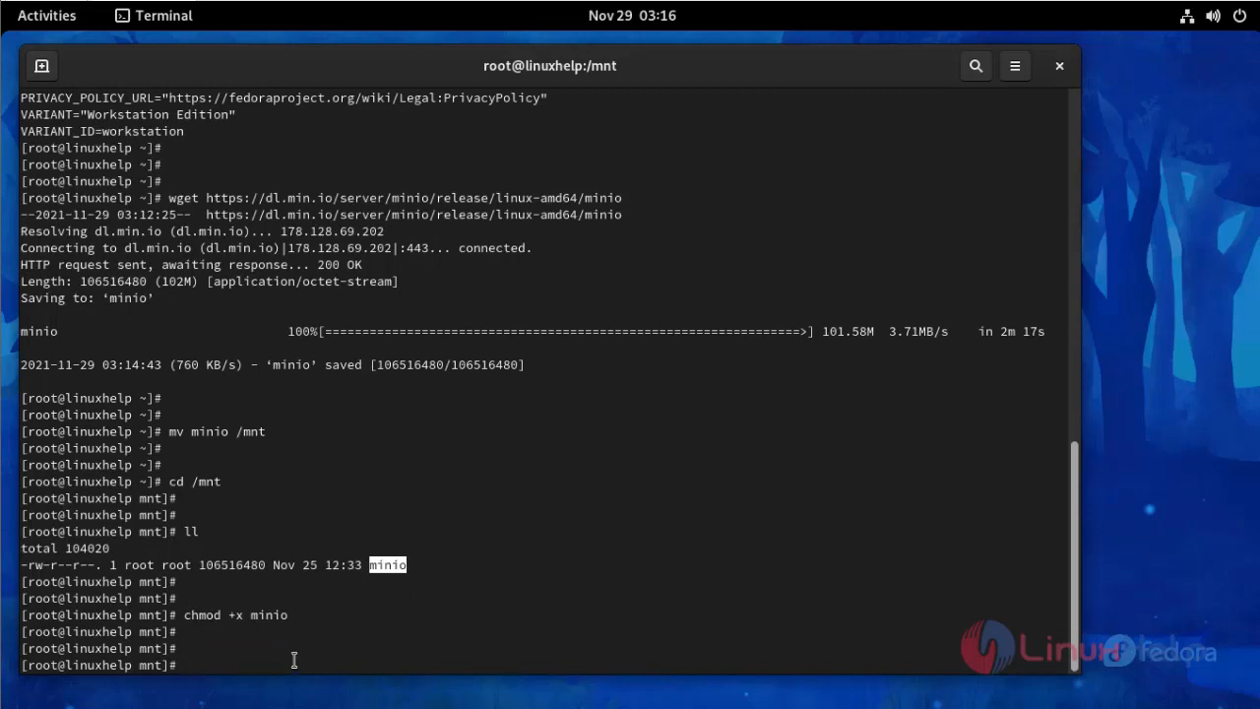
pyautogui.write('ls')
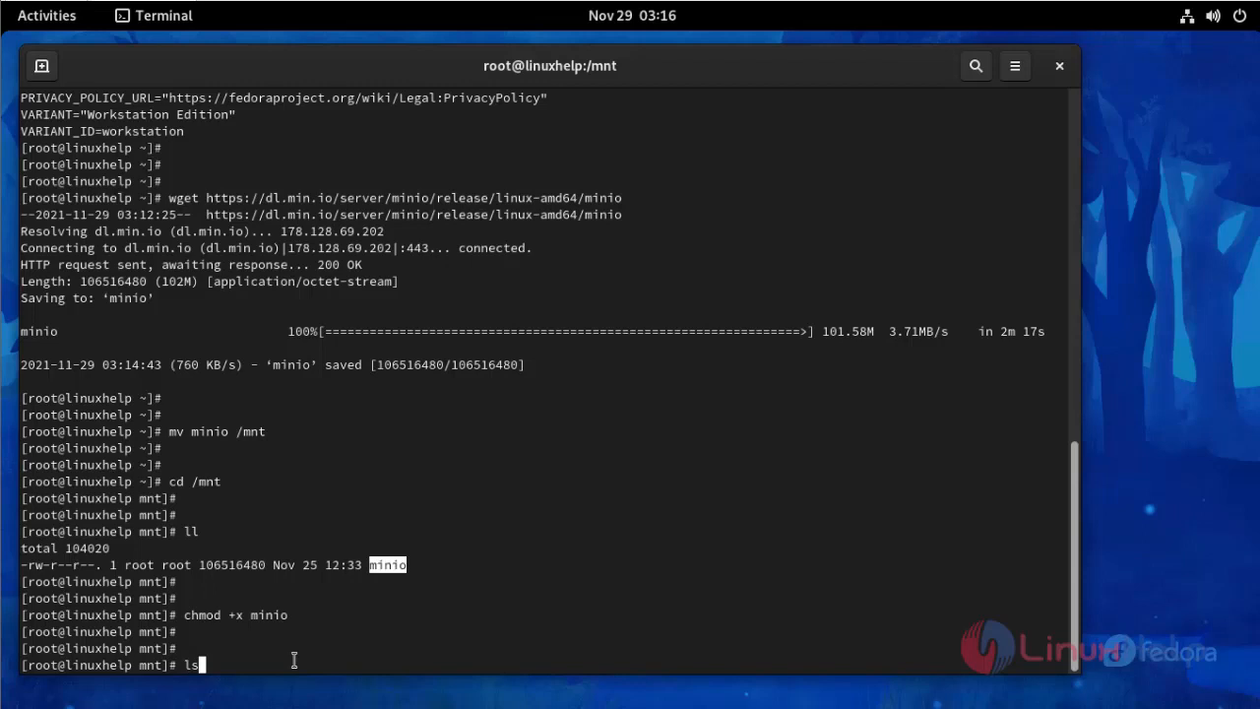
pyautogui.press('Return')
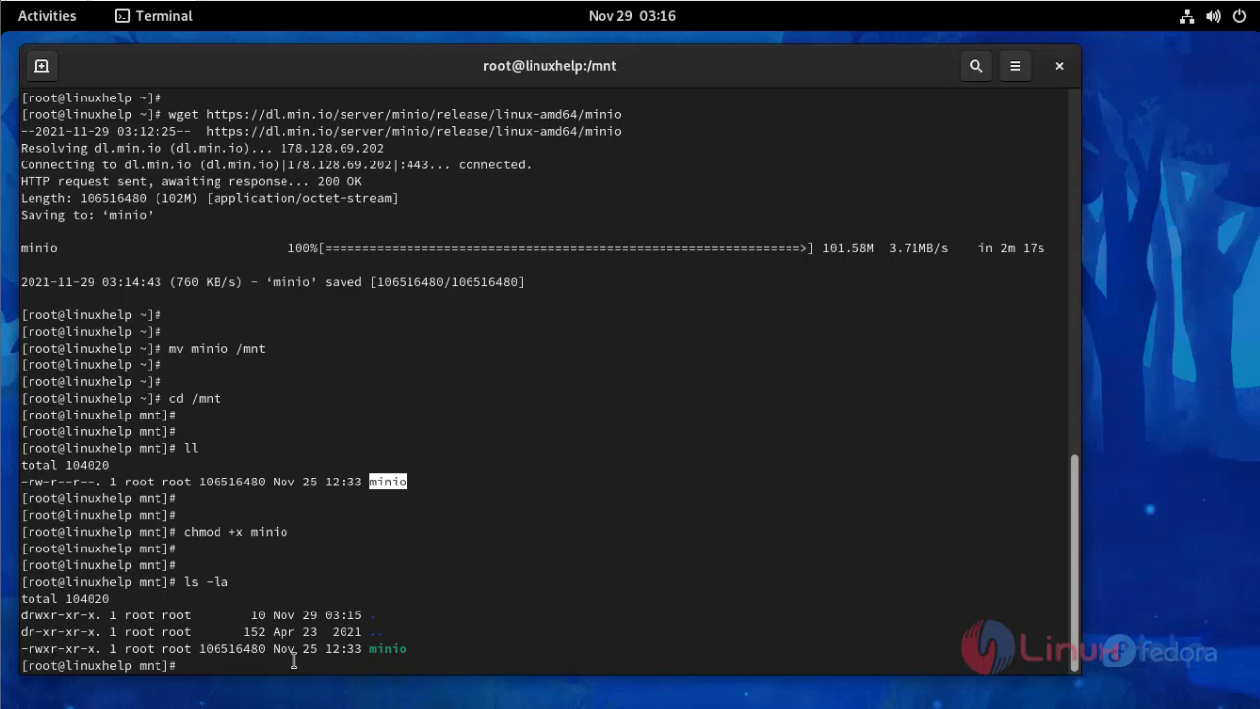
pyautogui.press('Return')
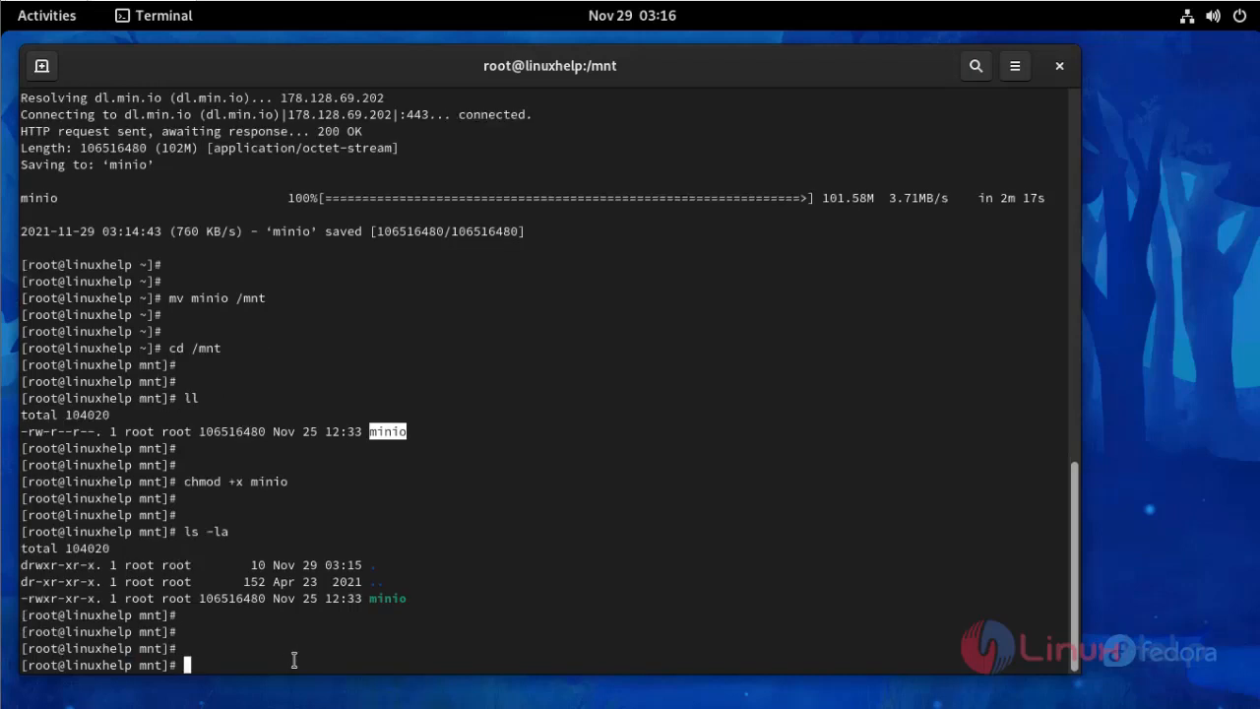
pyautogui.write('./m')
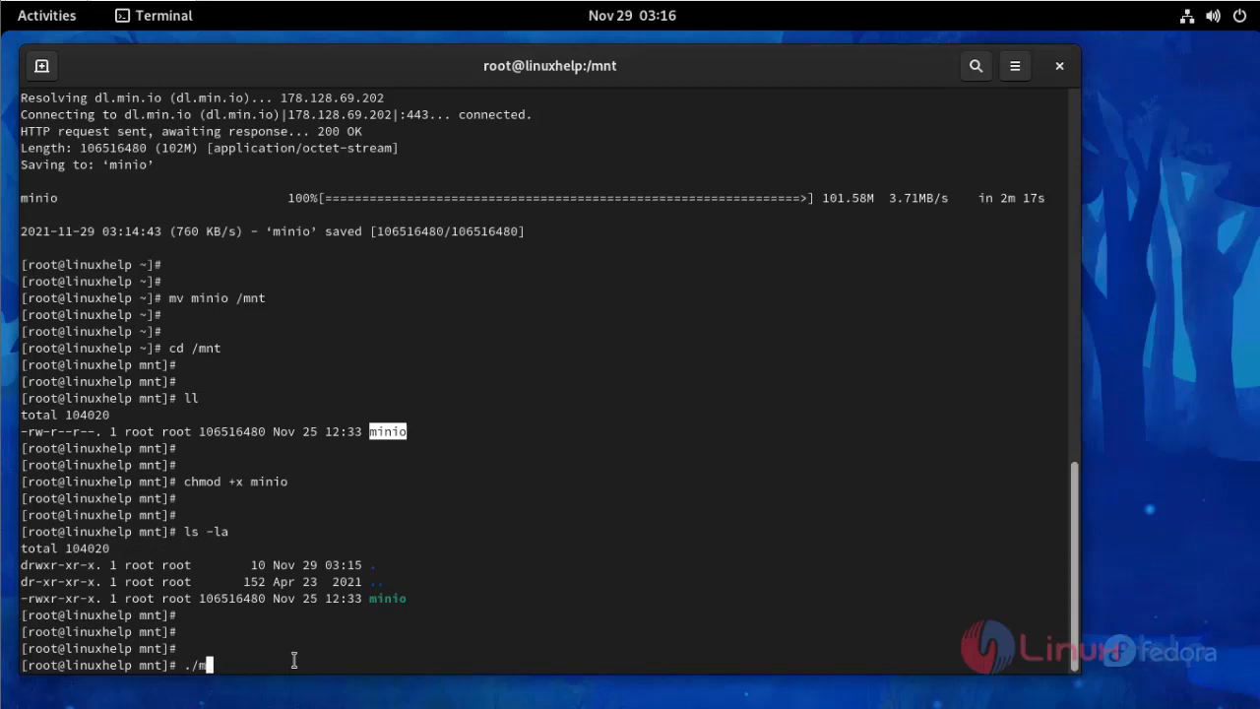
# Run ./minio server /opt/ and copy the printed server web address.
pyautogui.write('inio')
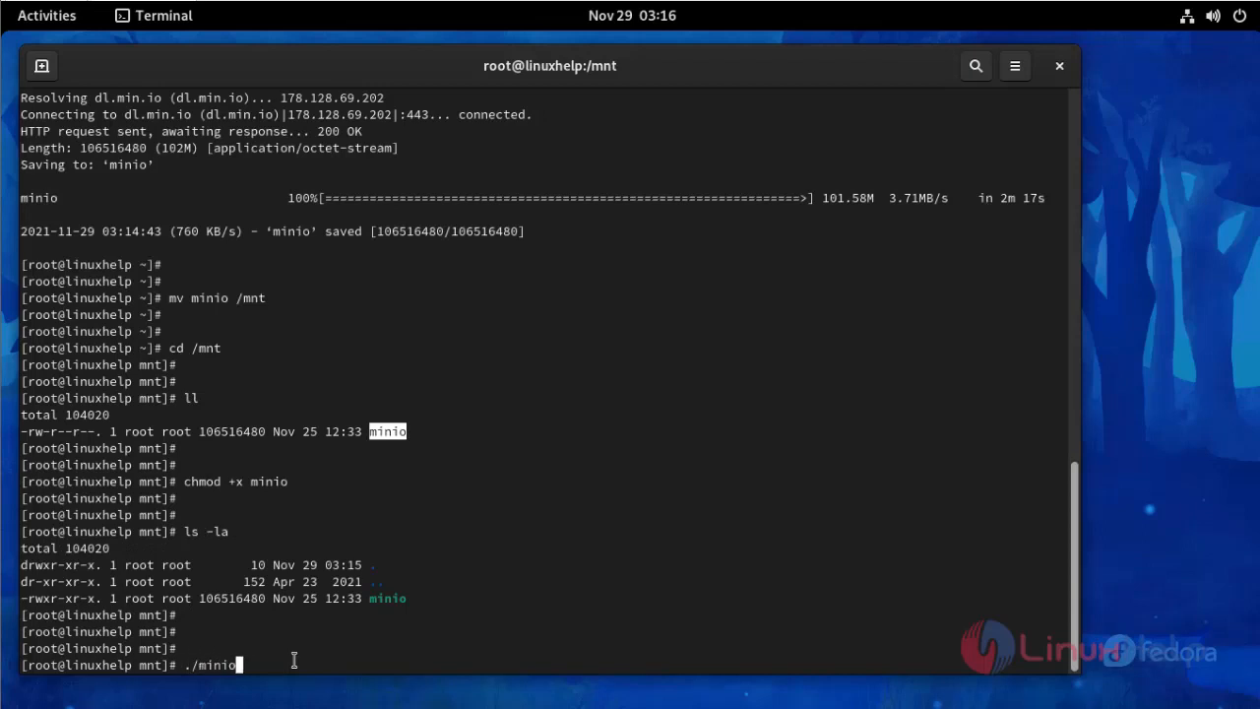
pyautogui.write('server /opt')
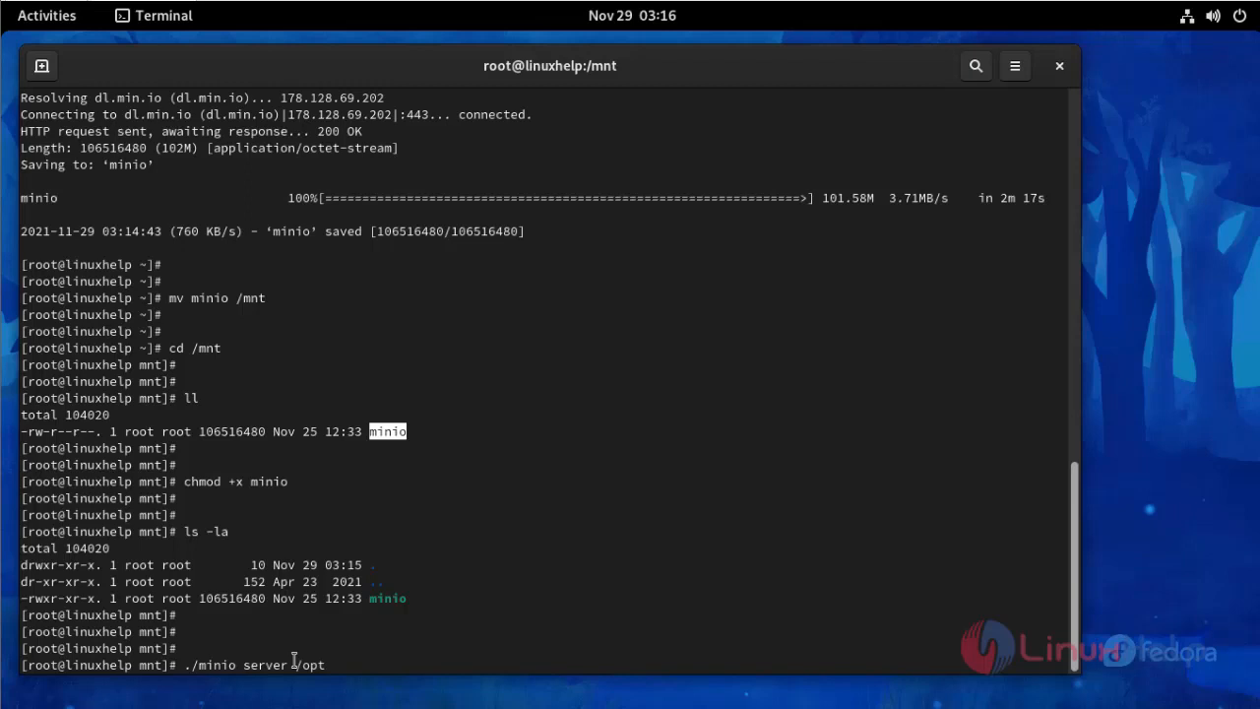
pyautogui.write('/')
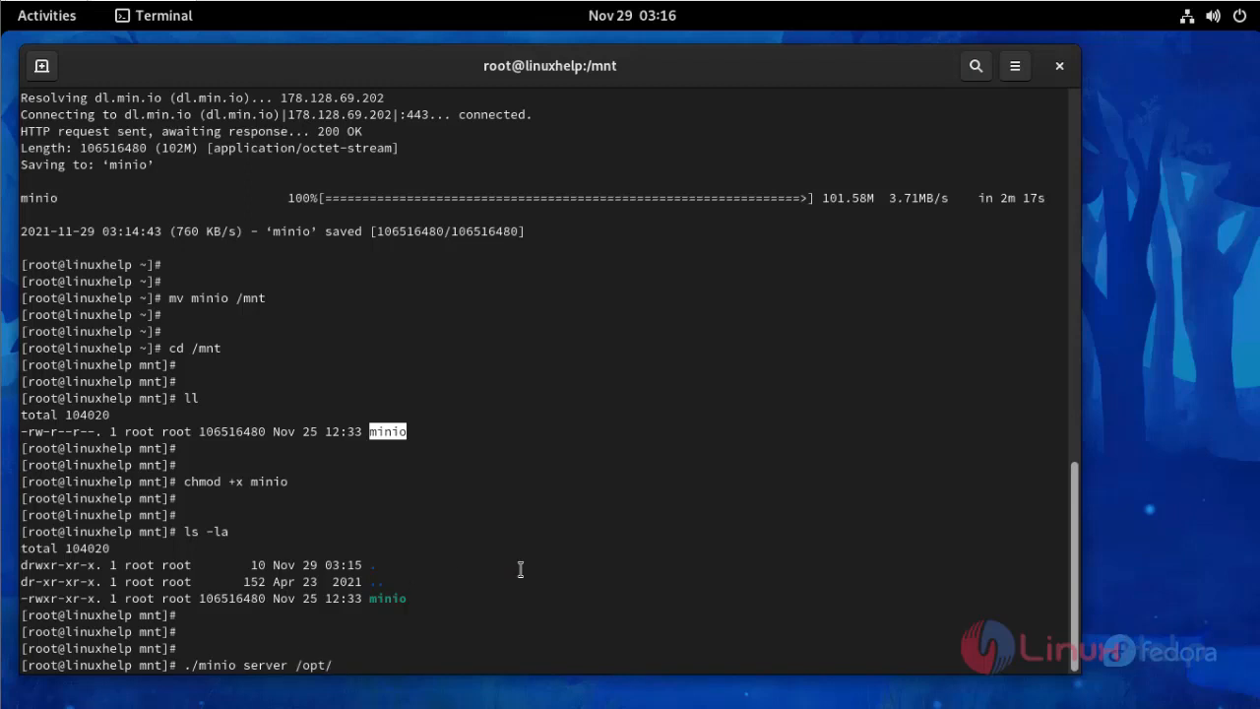
pyautogui.press('Return')
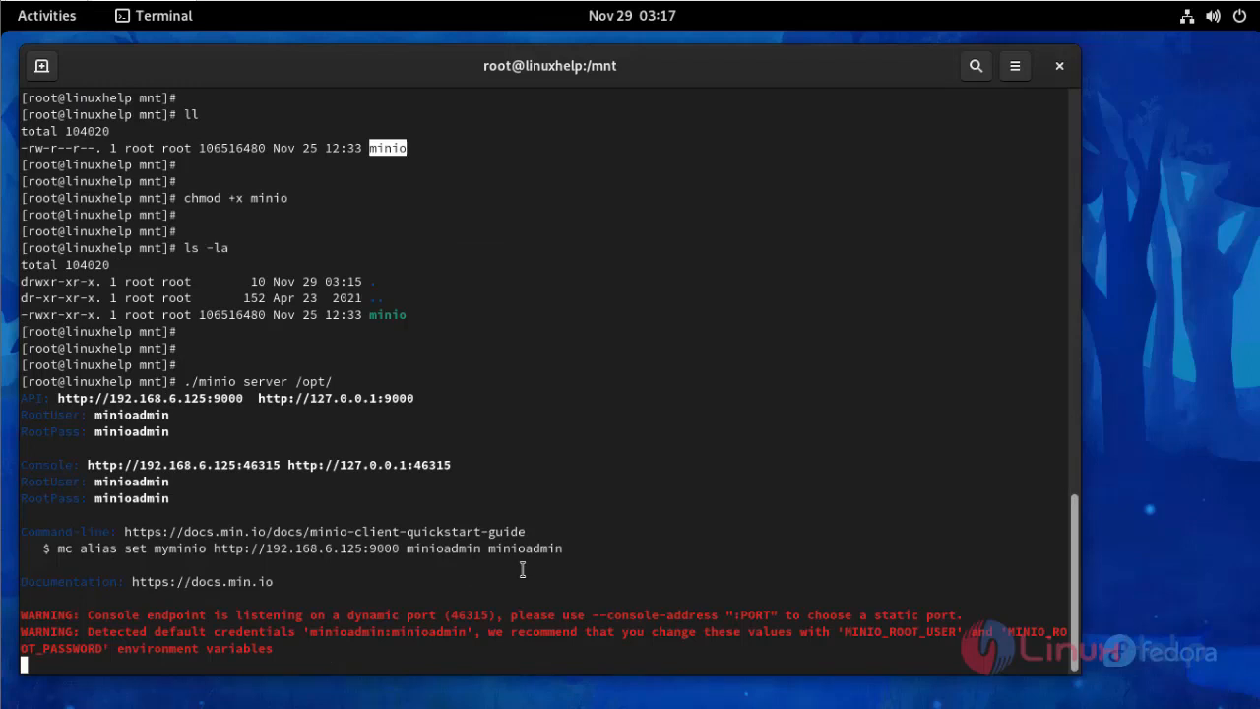
pyautogui.moveTo(528, 567)
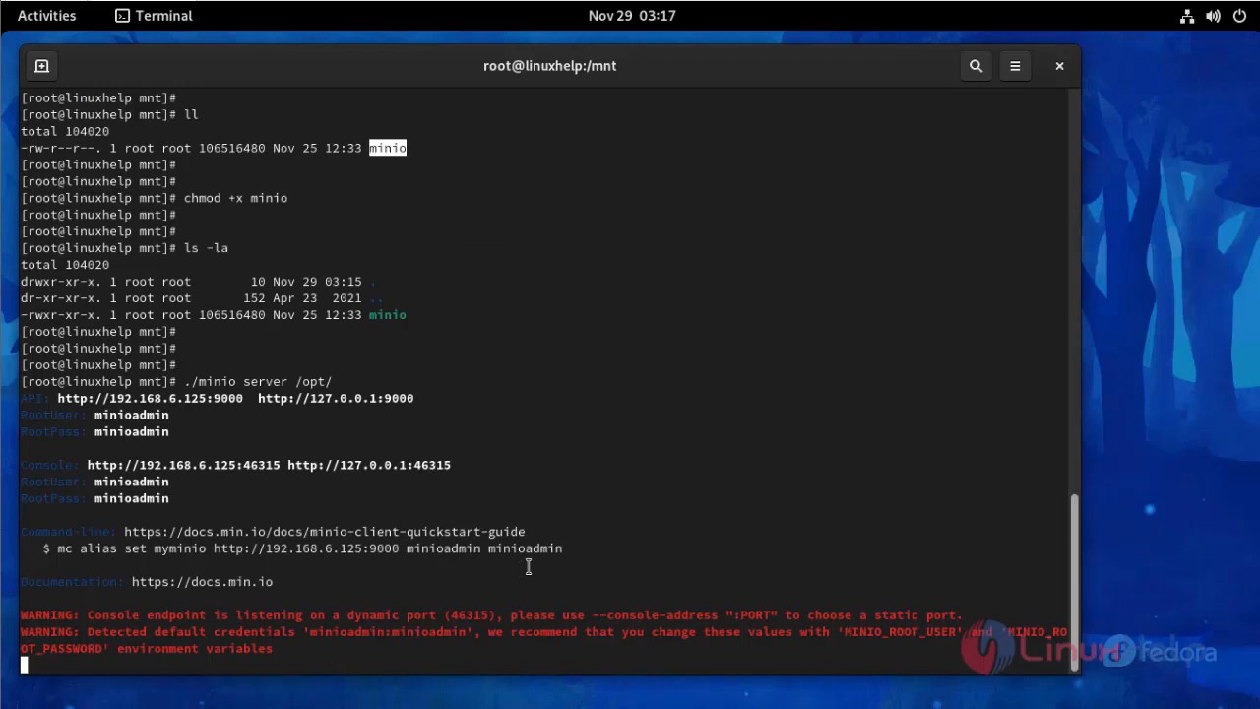
pyautogui.moveTo(309, 451)
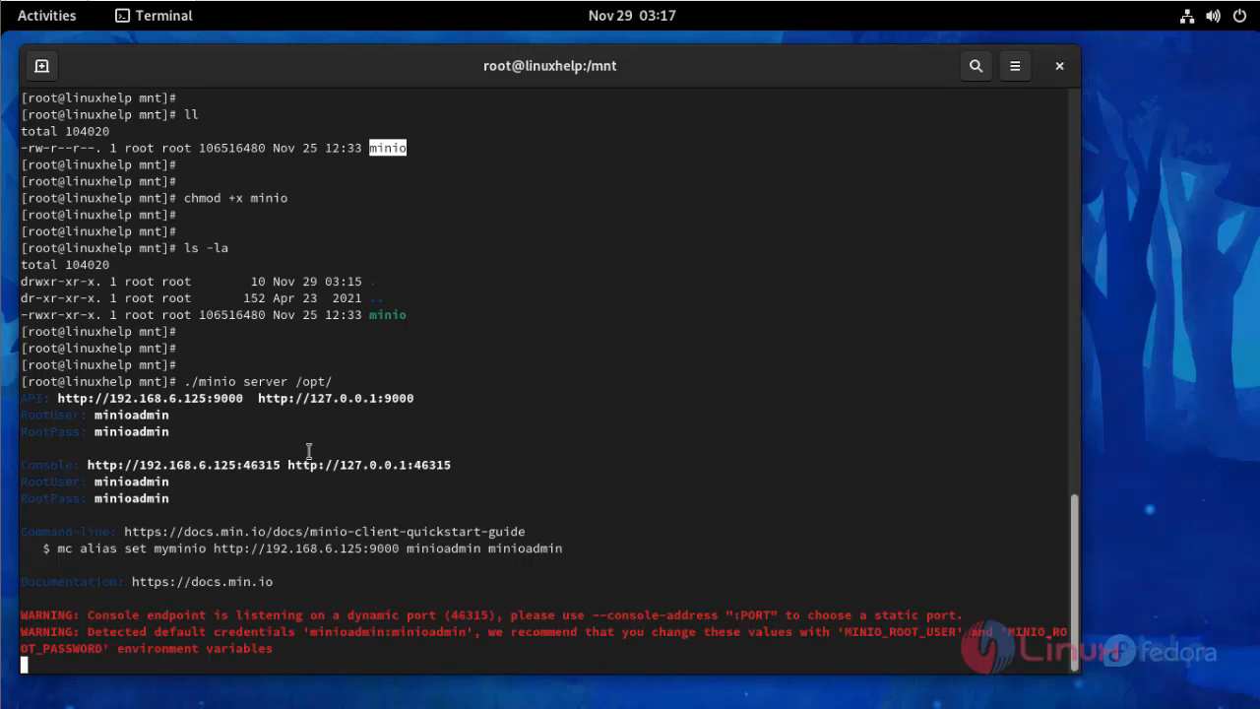
pyautogui.click(48, 15)
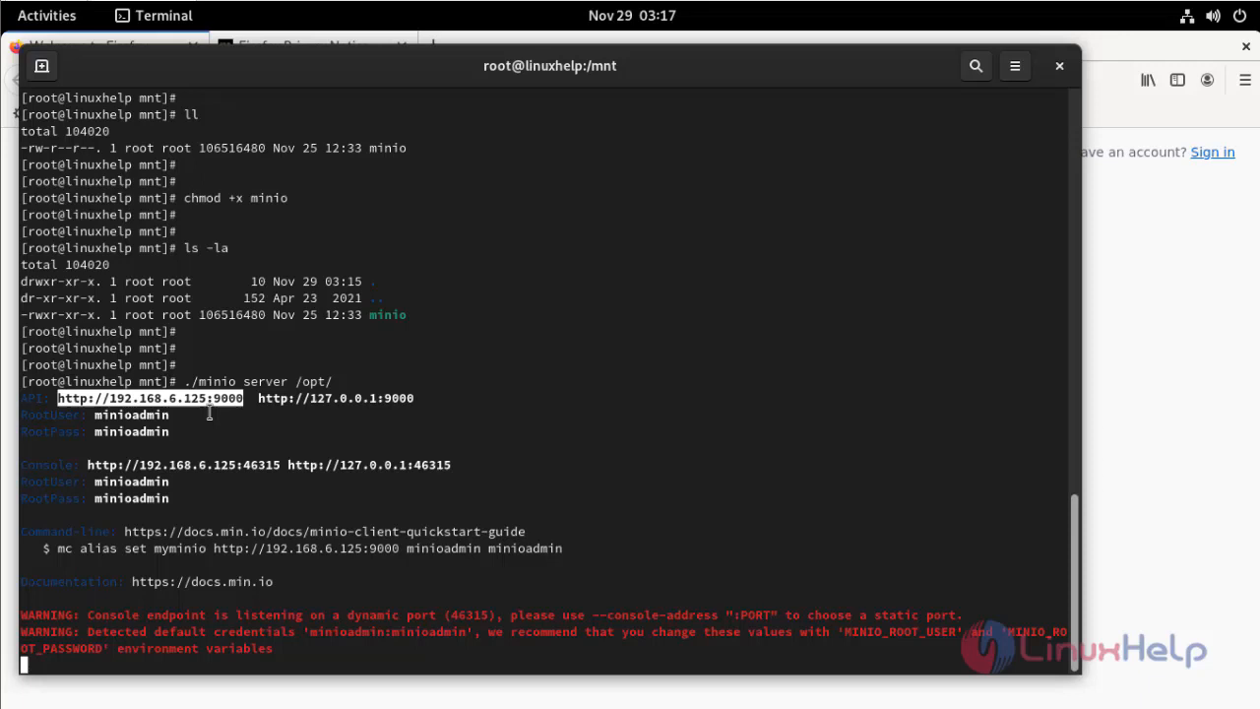
pyautogui.rightClick(148, 398)
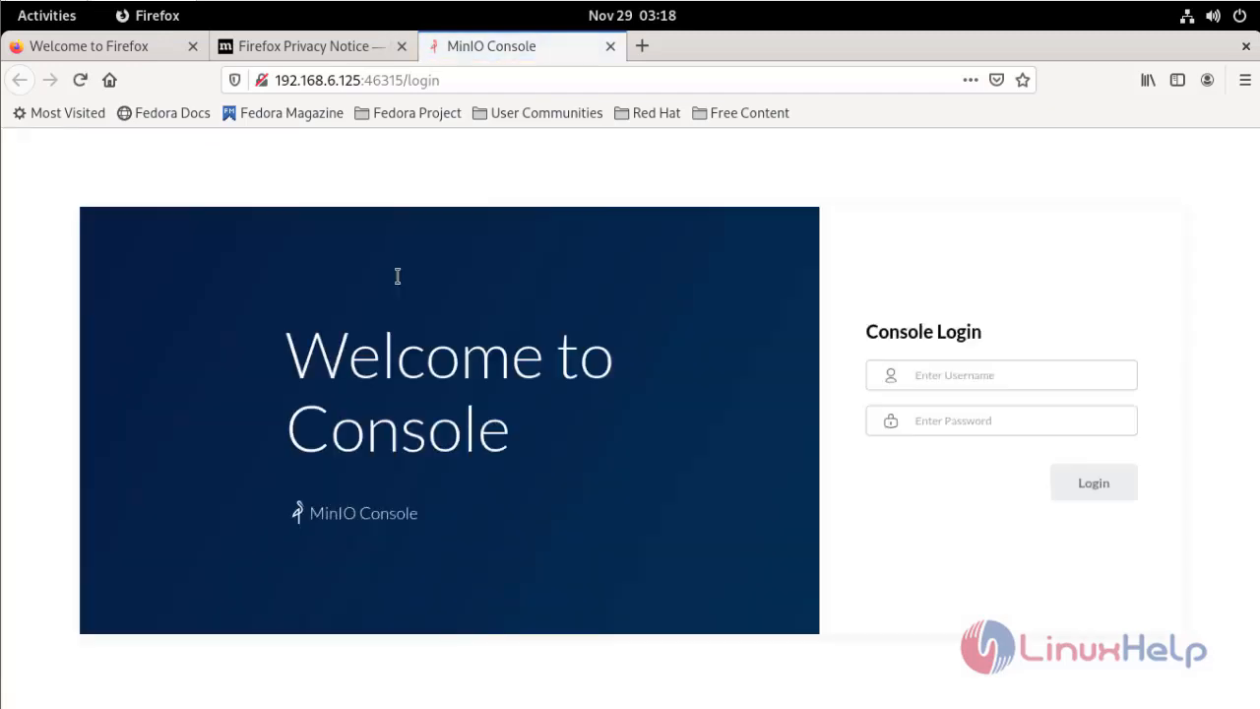
pyautogui.moveTo(433, 500)
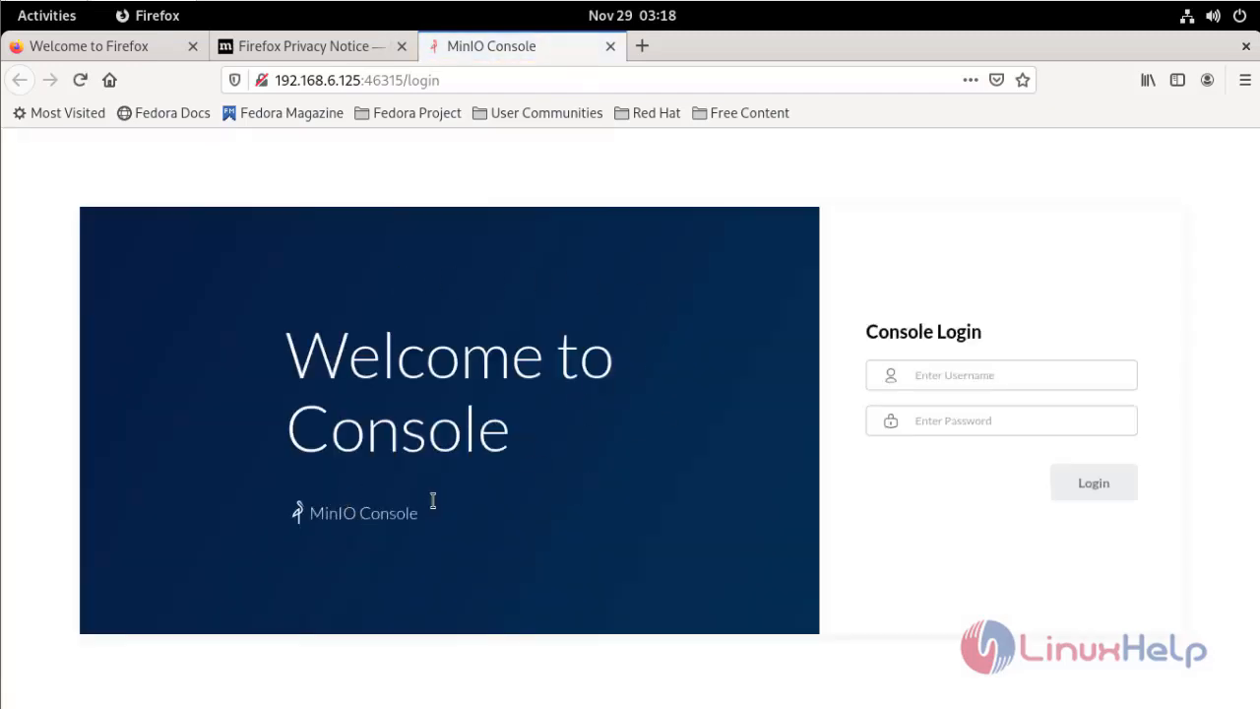
pyautogui.click(1000, 374)
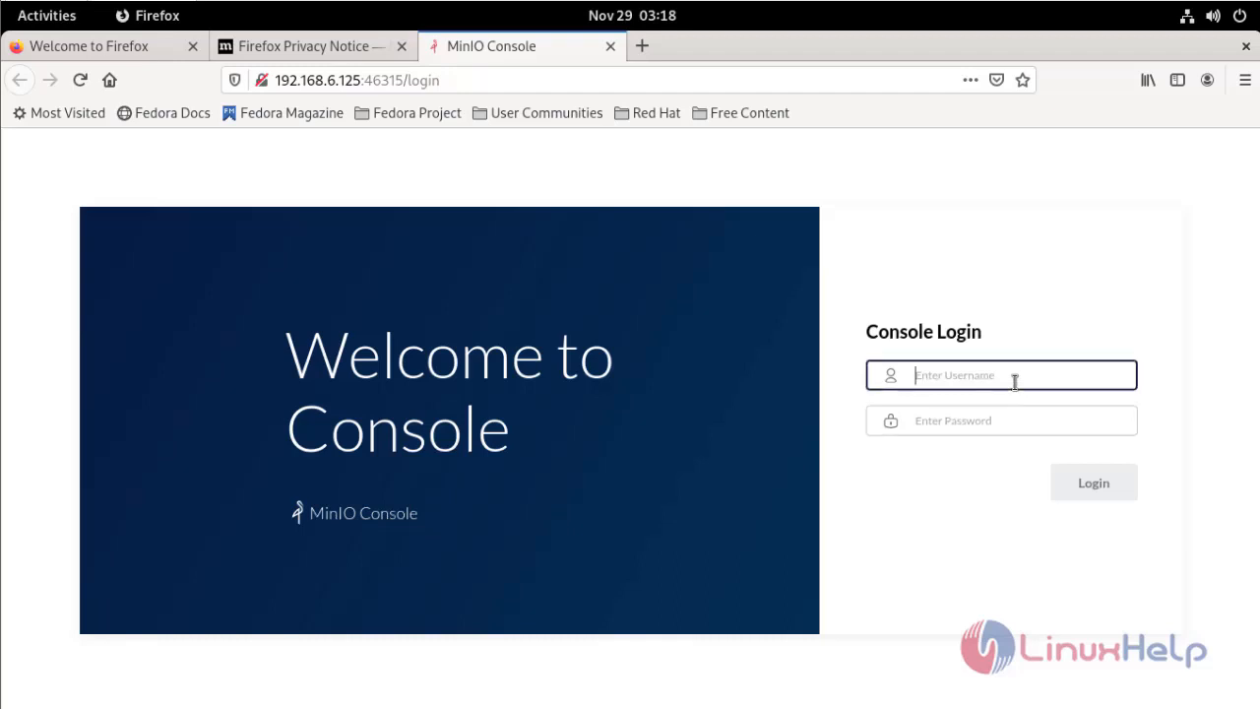
pyautogui.click(1000, 374)
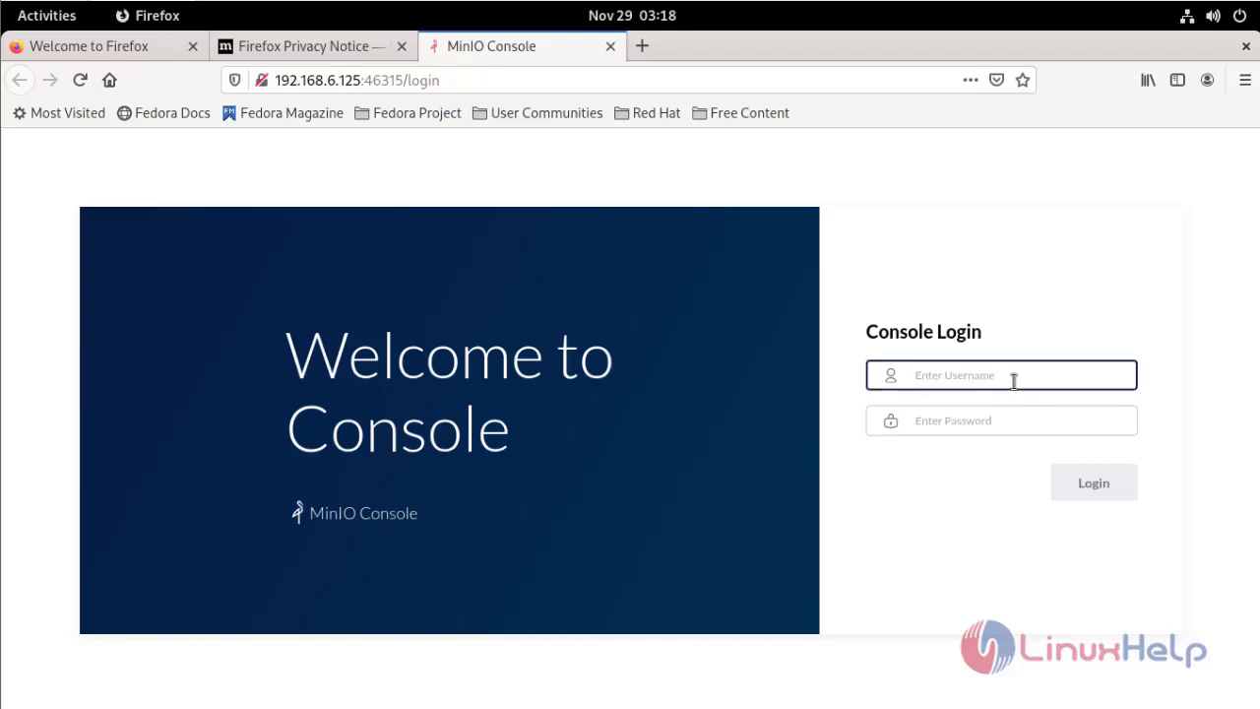
pyautogui.write('min')
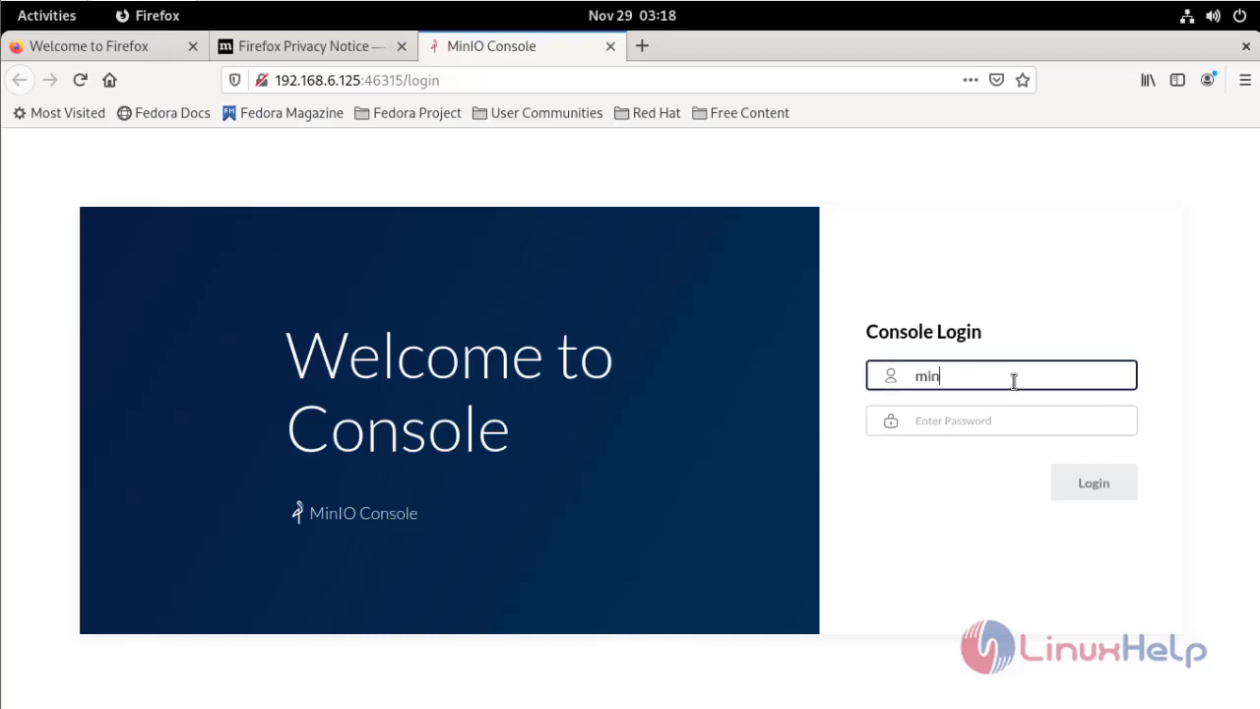
pyautogui.write('io')
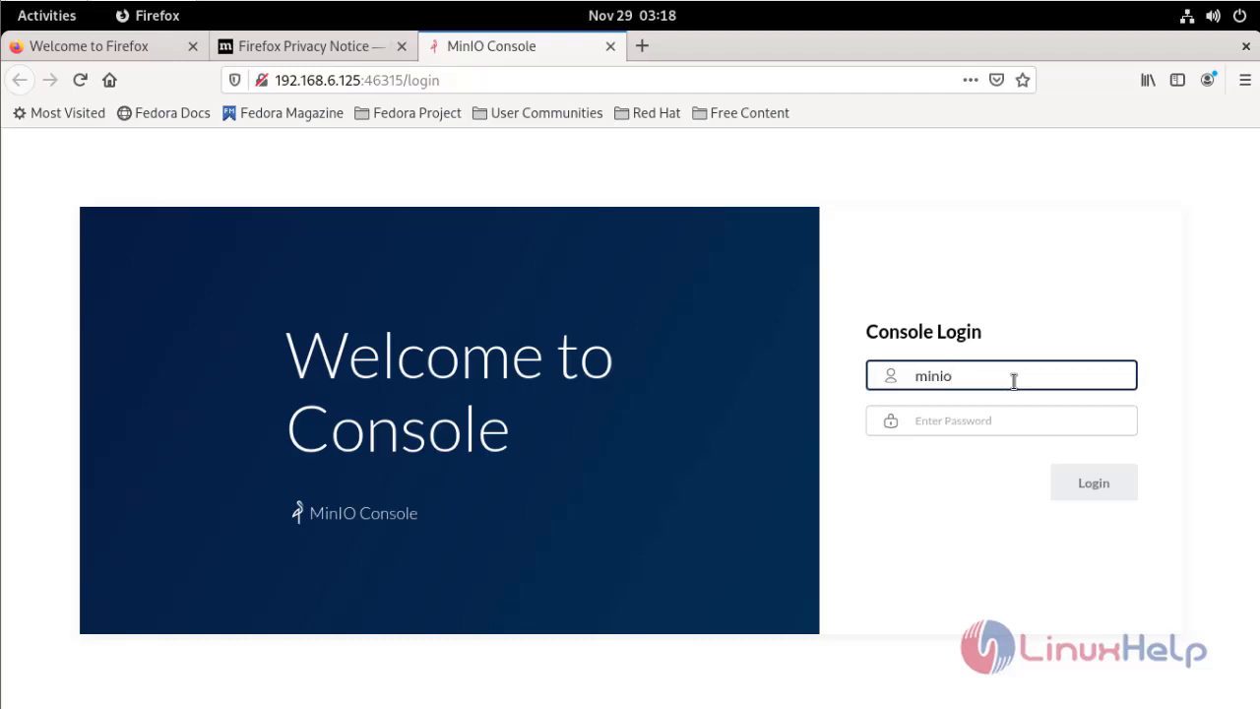
pyautogui.write('admin')
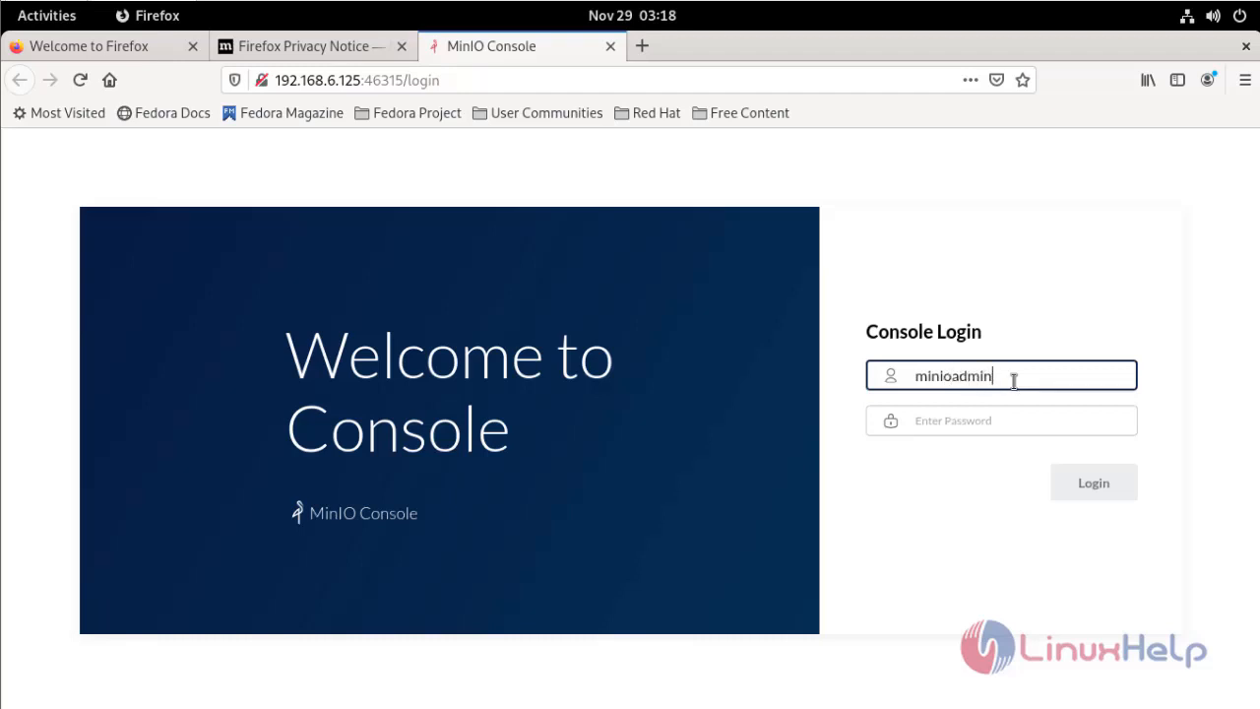
pyautogui.click(1000, 421)
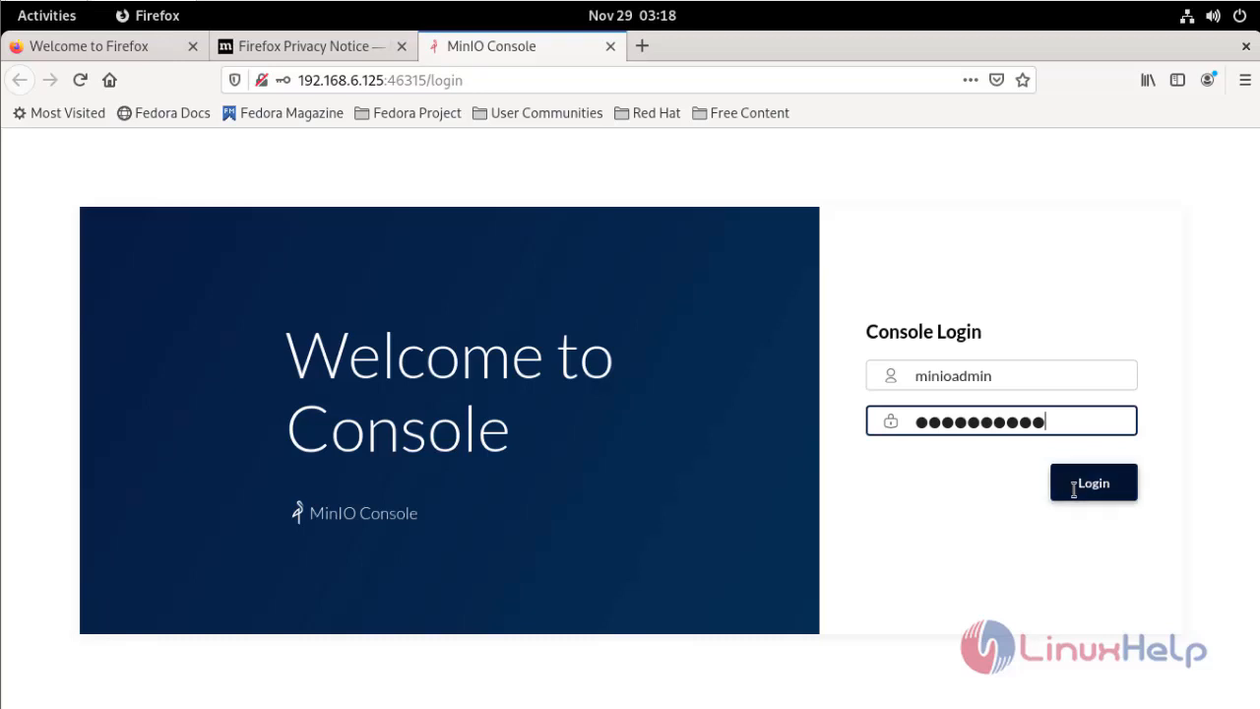
pyautogui.click(1093, 483)
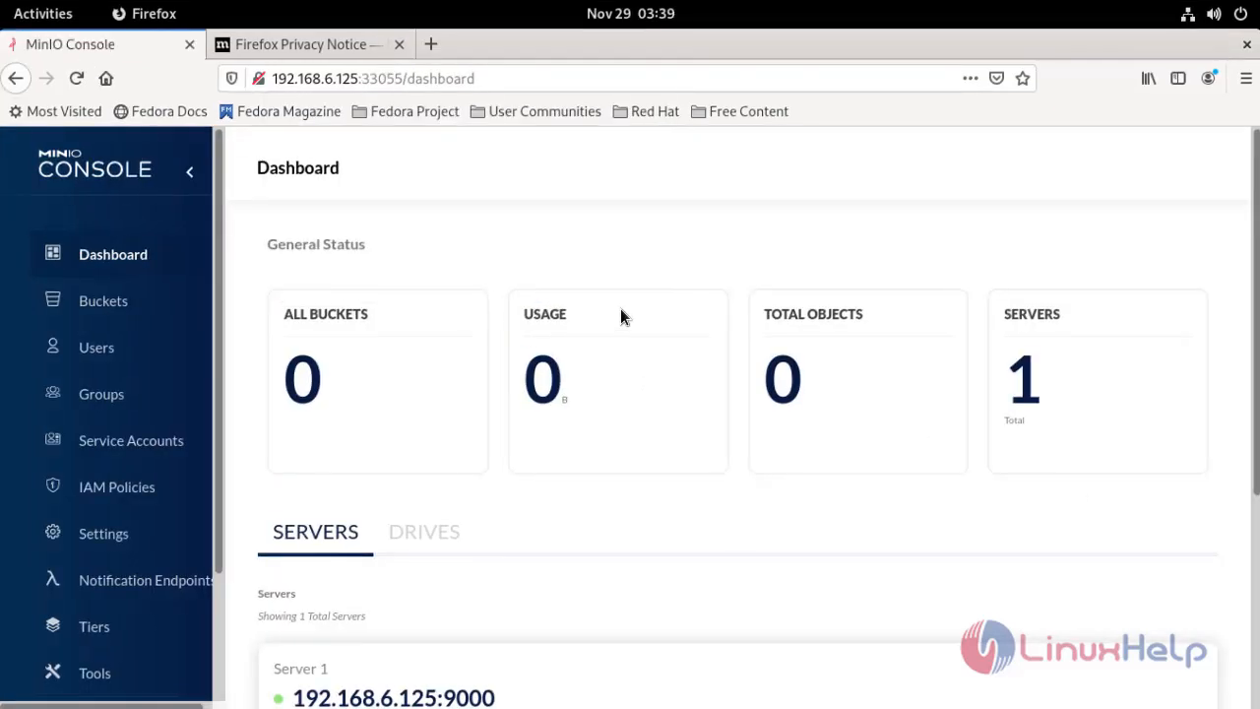
pyautogui.scroll(-3)
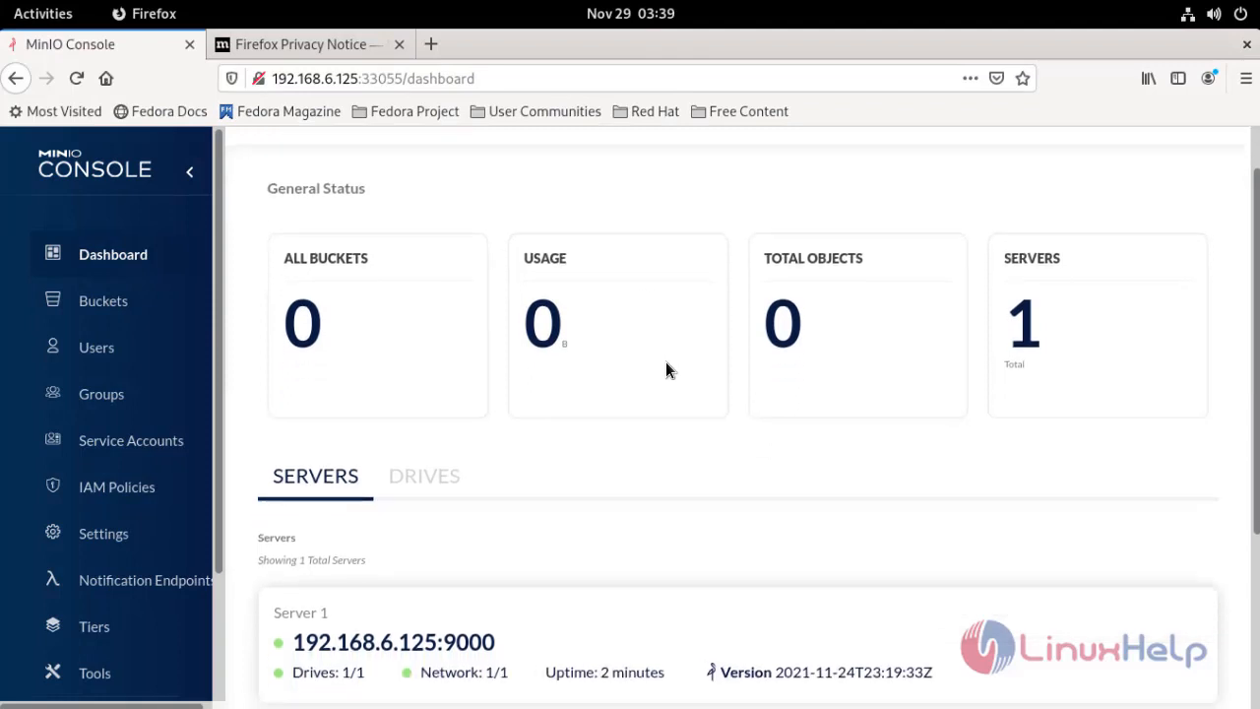
pyautogui.scroll(-3)
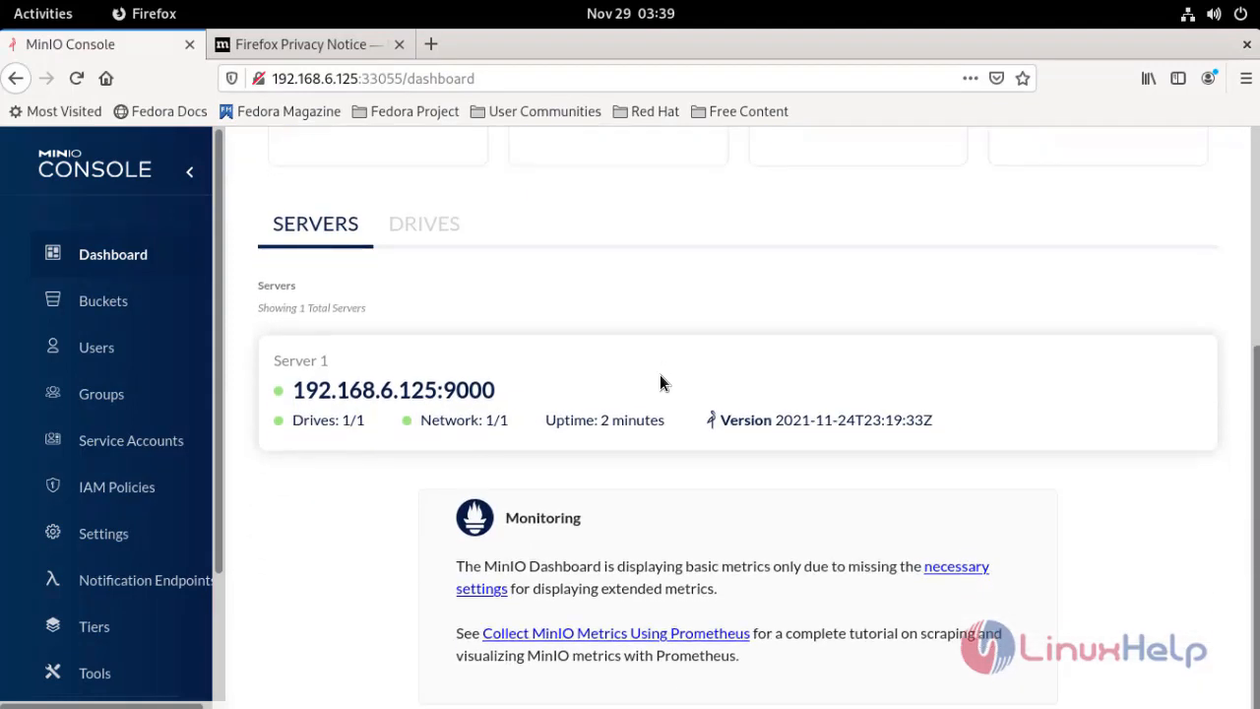
pyautogui.scroll(3)
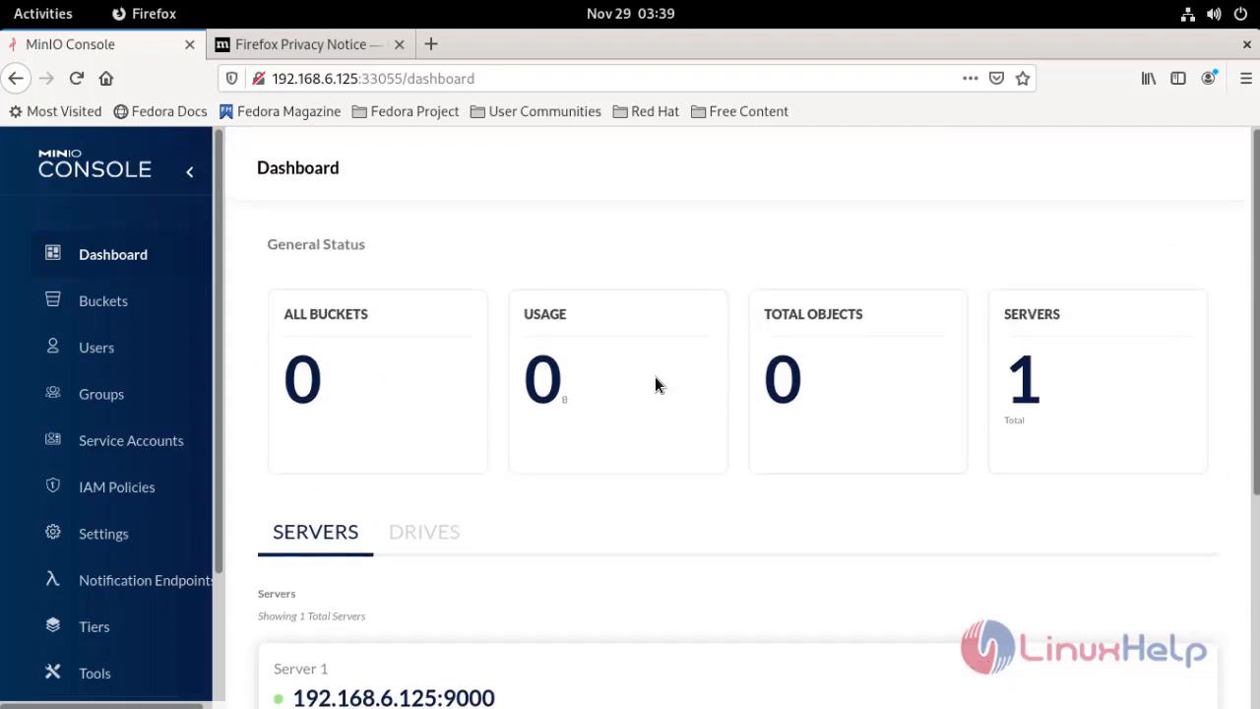
pyautogui.moveTo(94, 366)
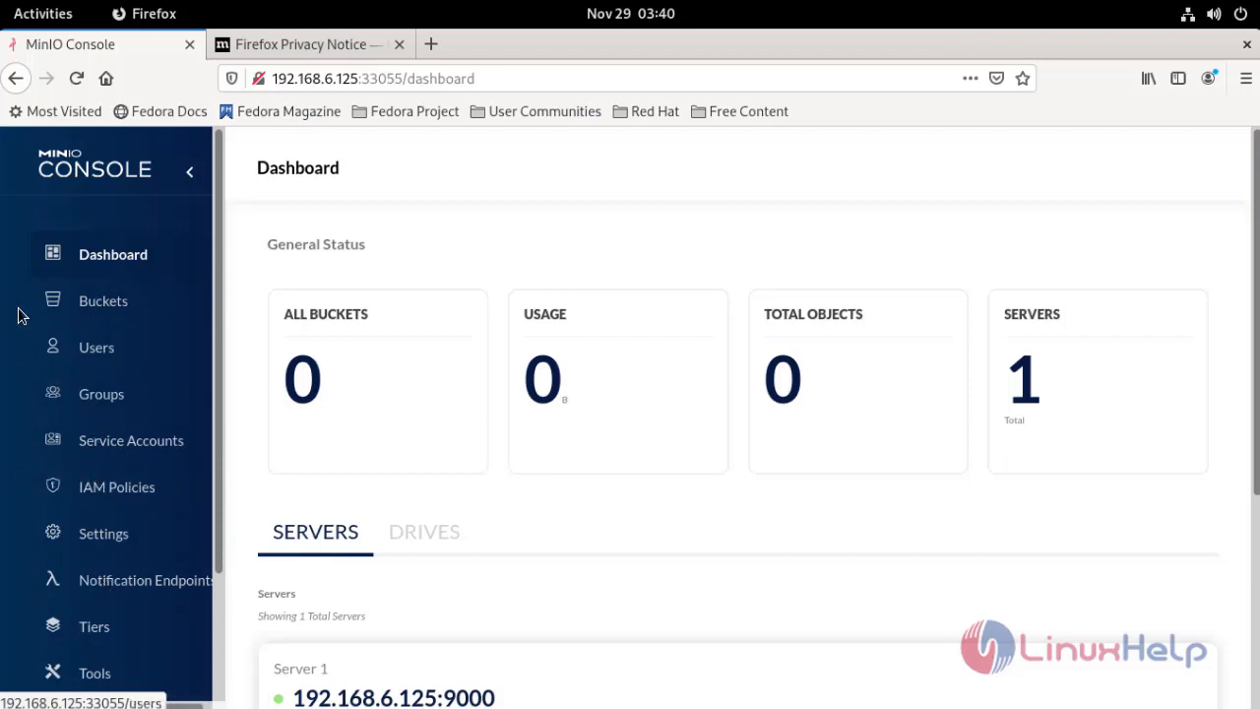
# From the Buckets list, create a new bucket named test.
pyautogui.click(103, 299)
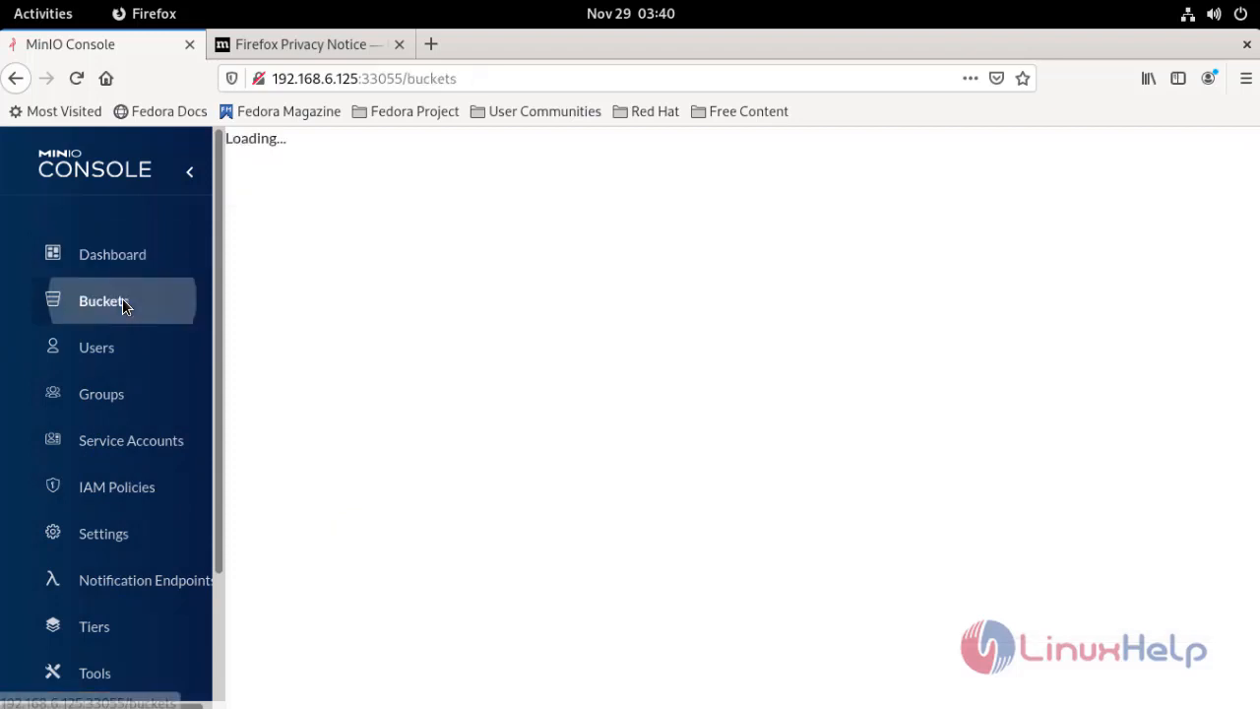
pyautogui.click(103, 301)
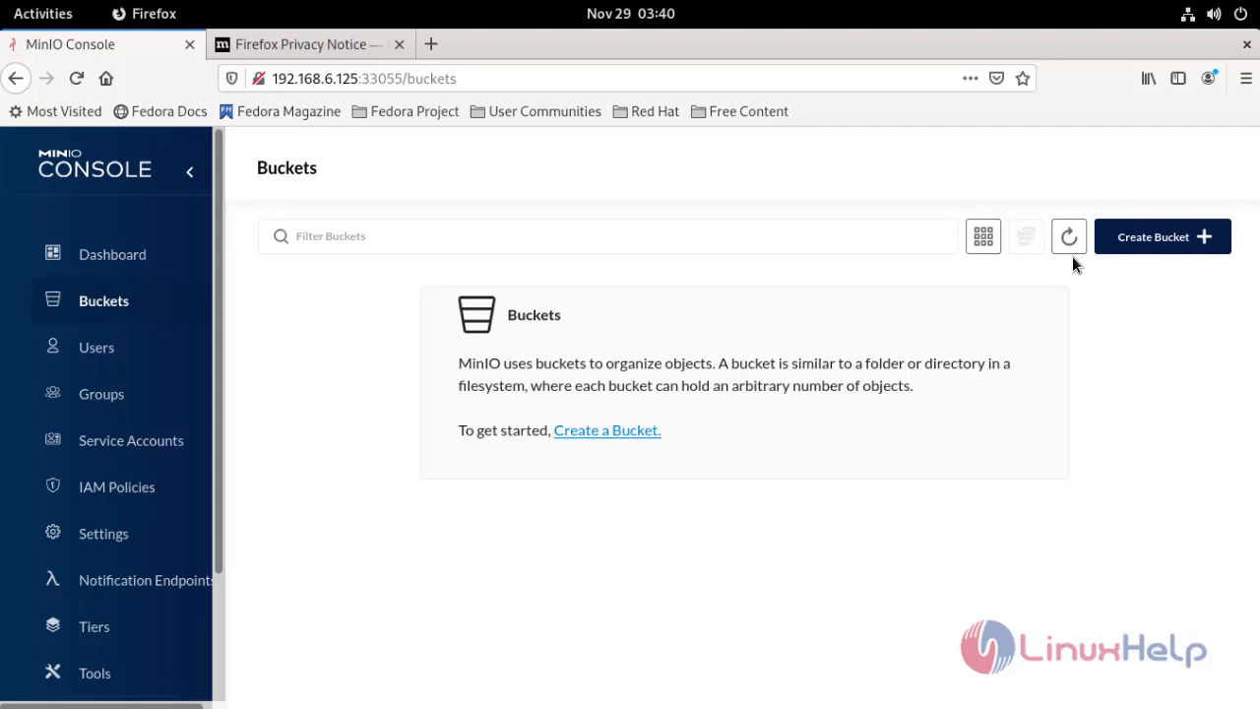
pyautogui.moveTo(878, 349)
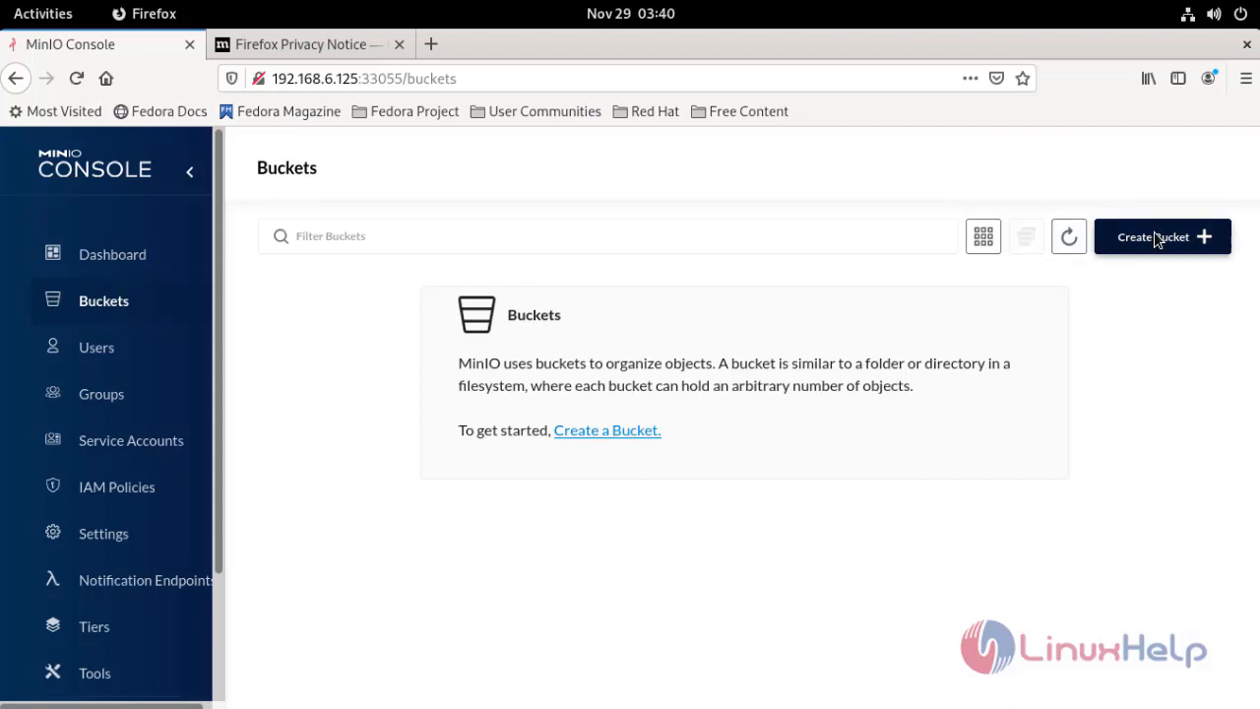
pyautogui.click(1153, 236)
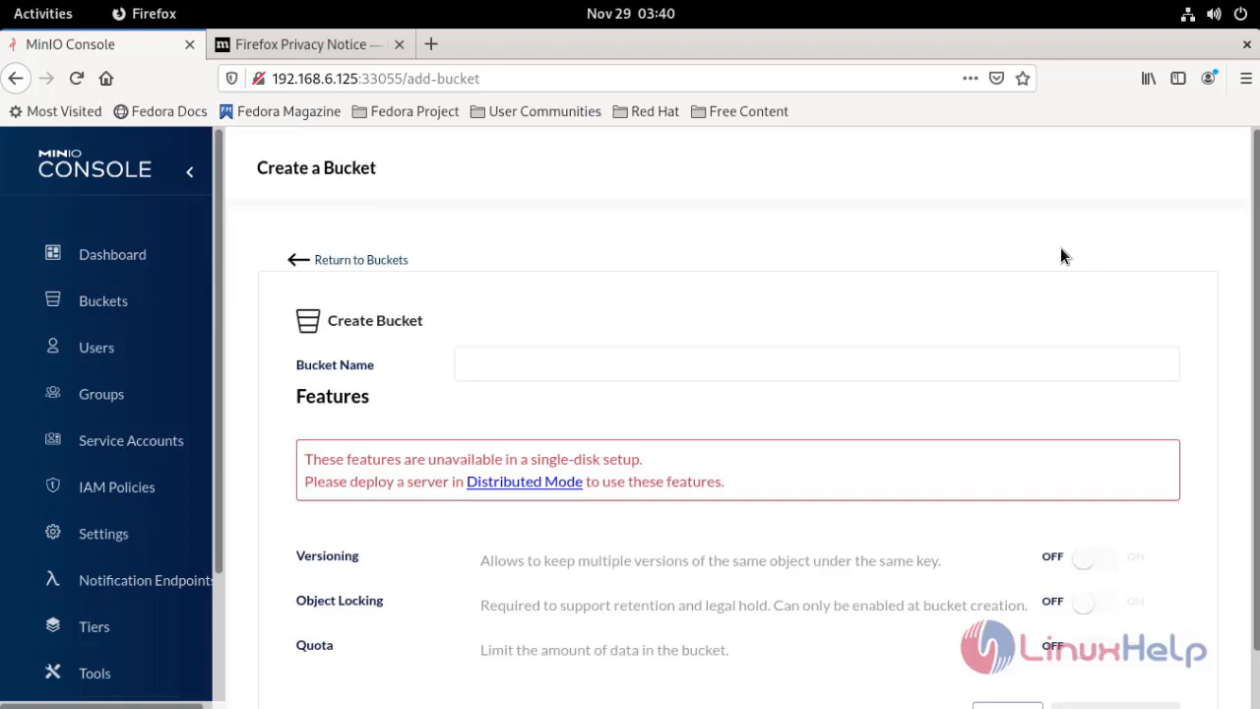
pyautogui.click(567, 362)
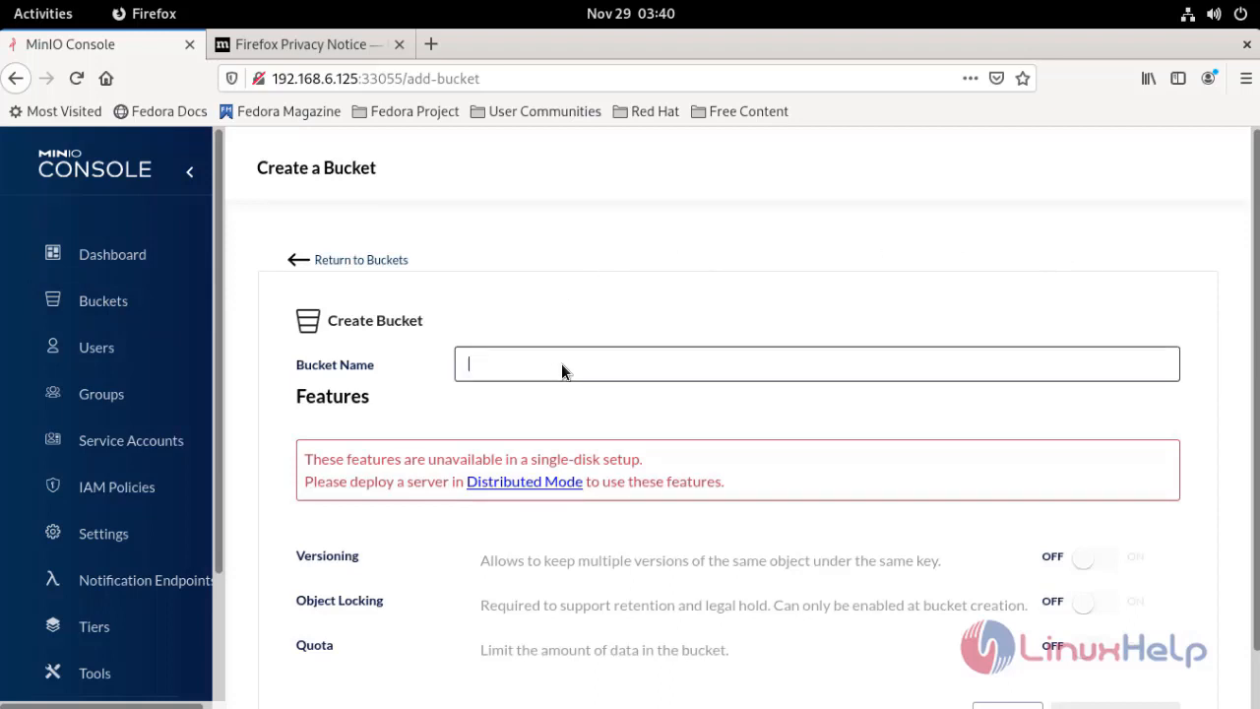
pyautogui.write('te')
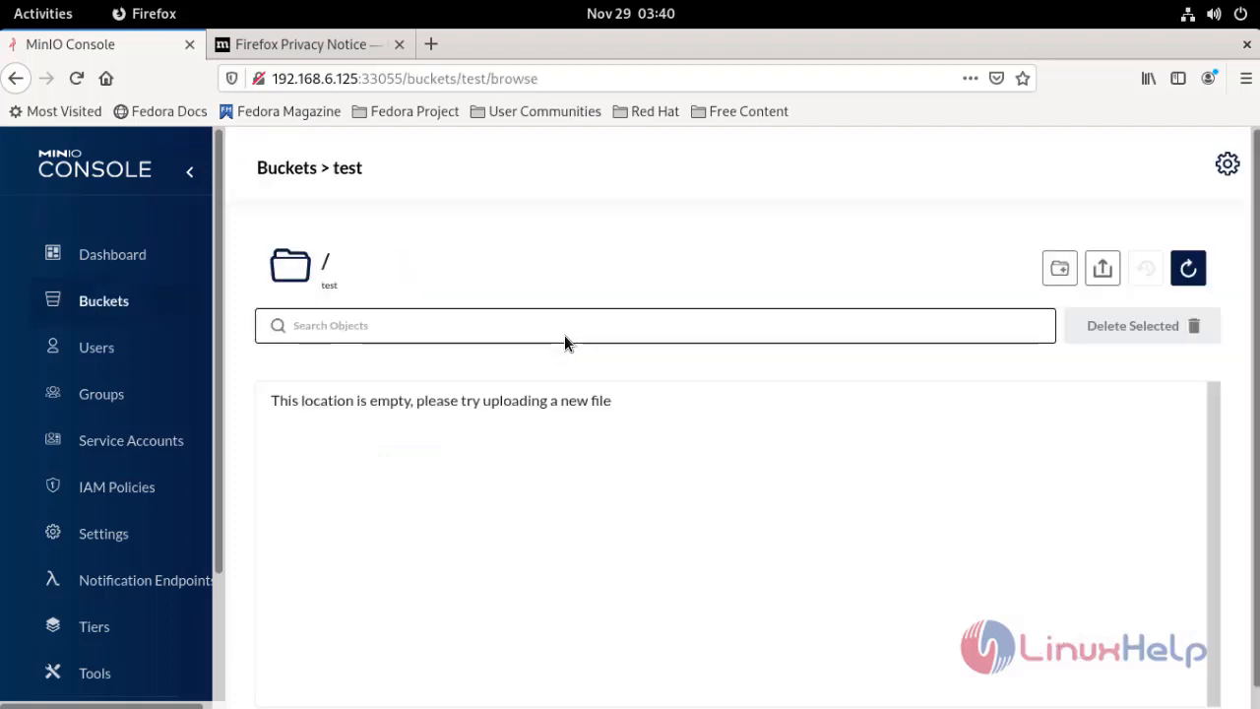
pyautogui.moveTo(354, 288)
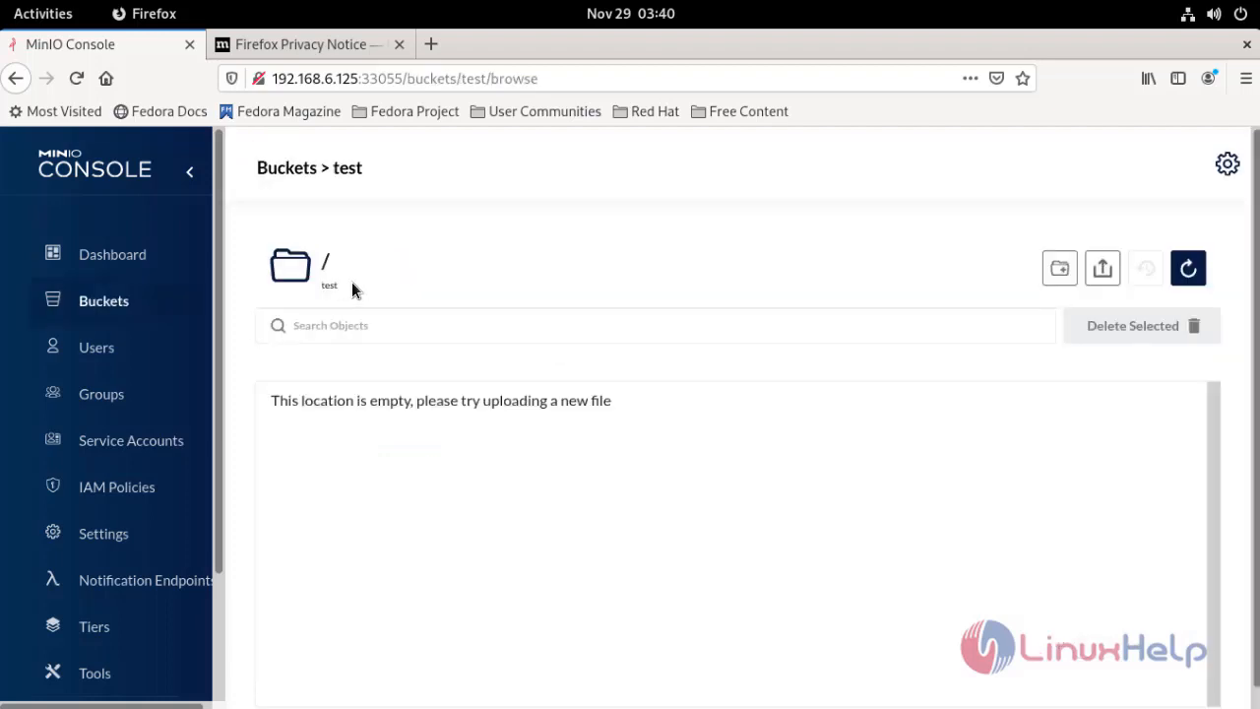
pyautogui.moveTo(346, 193)
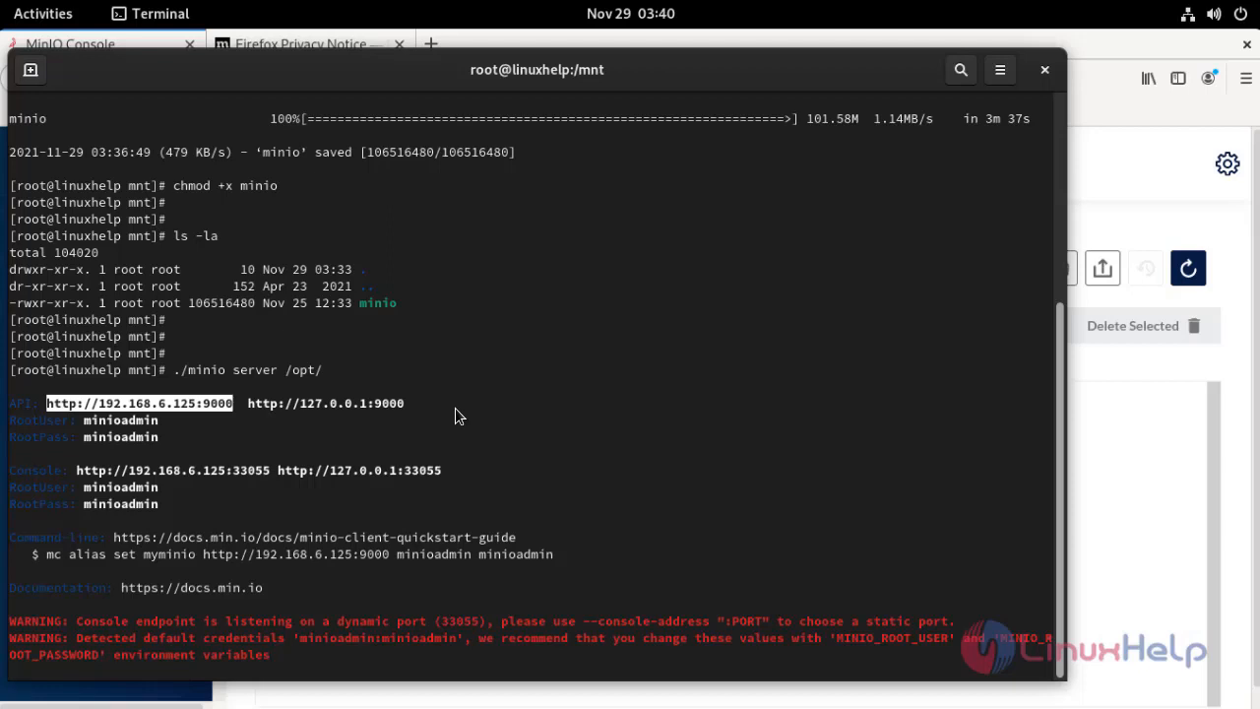
# Stop the server with Ctrl+C, change into /opt/ and list its contents.
pyautogui.press('ctrl+c')
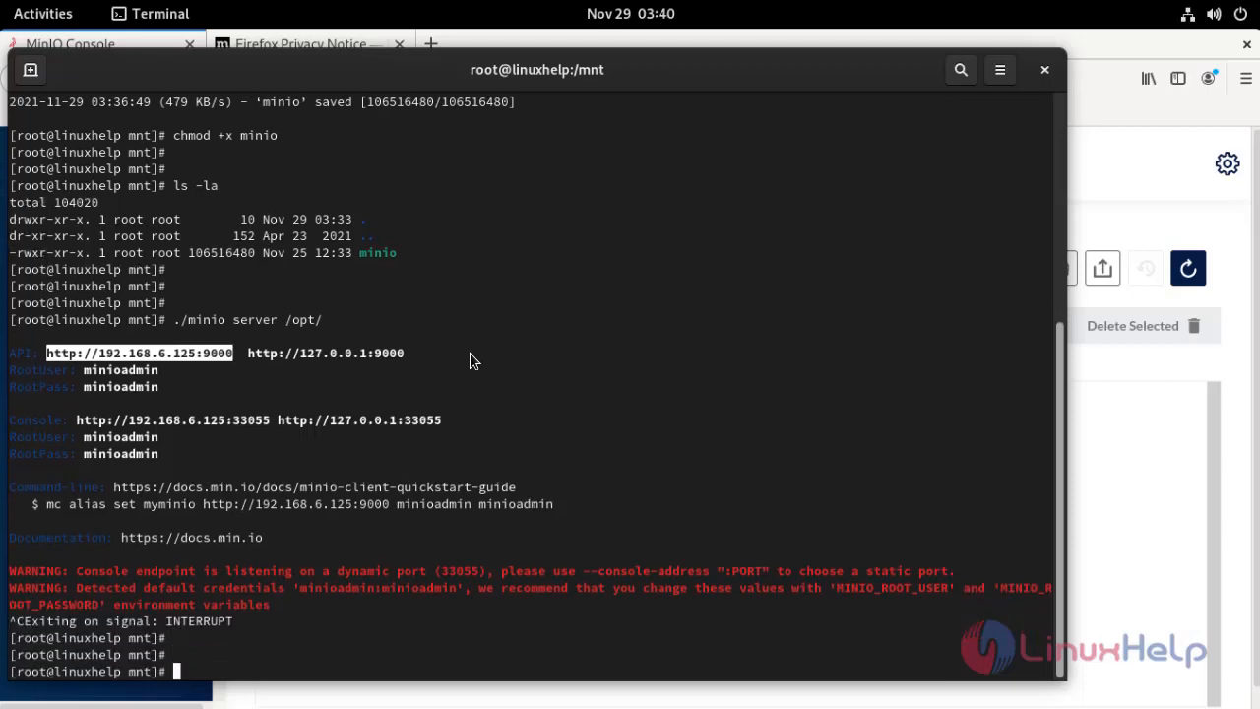
pyautogui.write('cd')
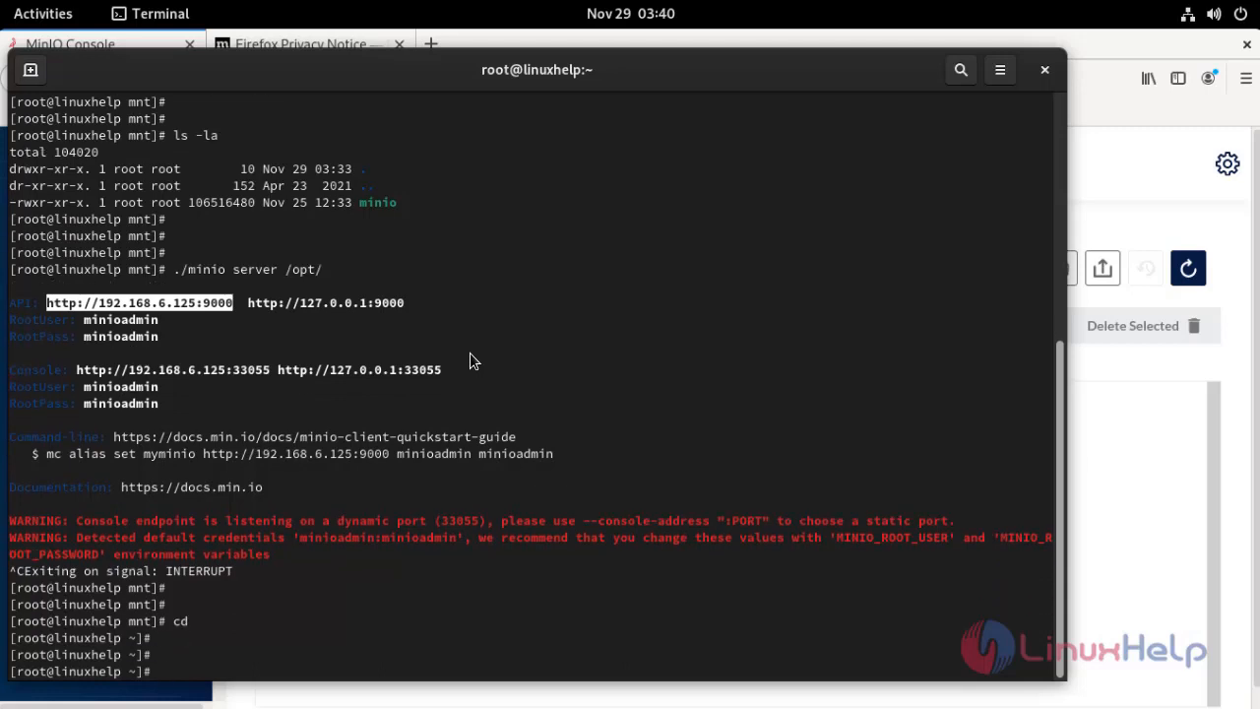
pyautogui.write('cd /opt/')
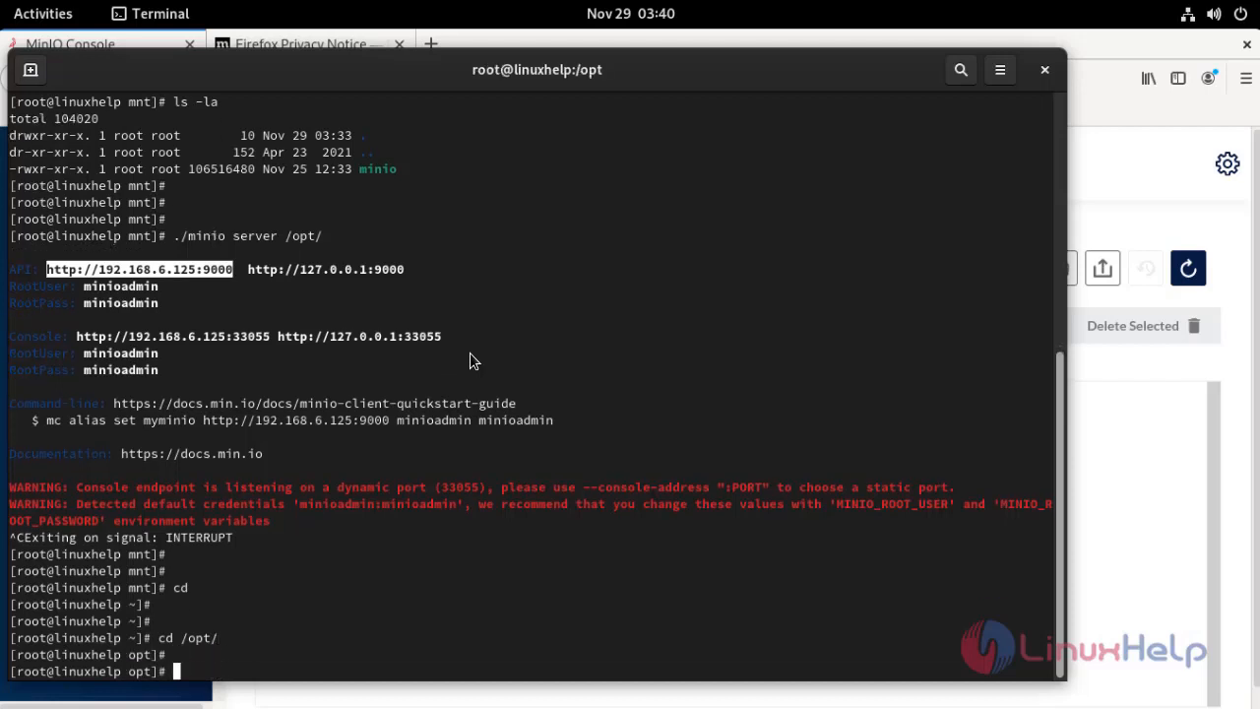
pyautogui.write('ll')
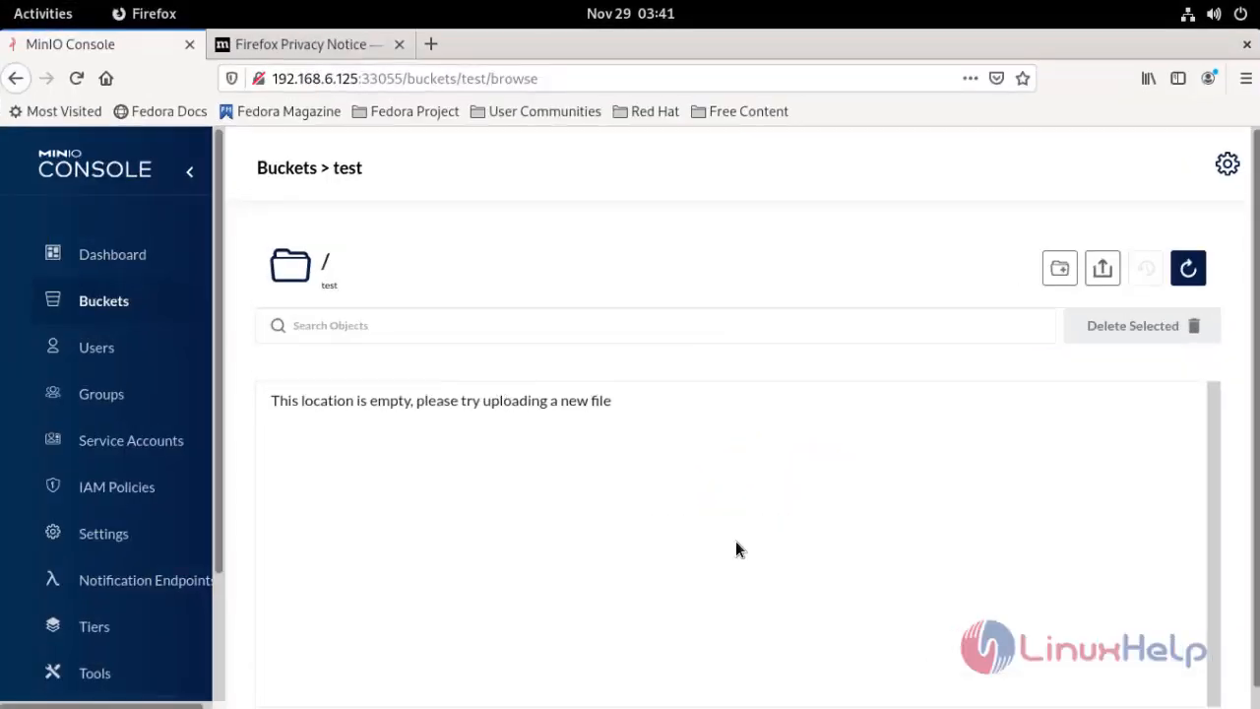
pyautogui.moveTo(748, 559)
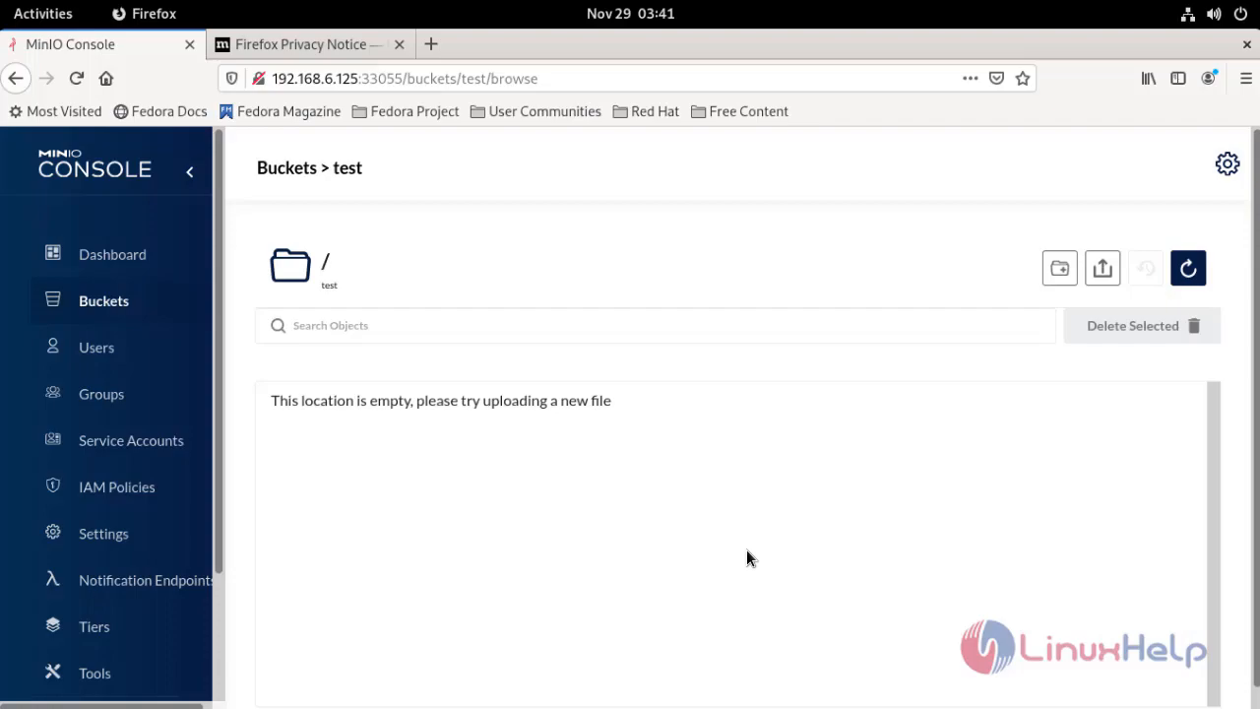